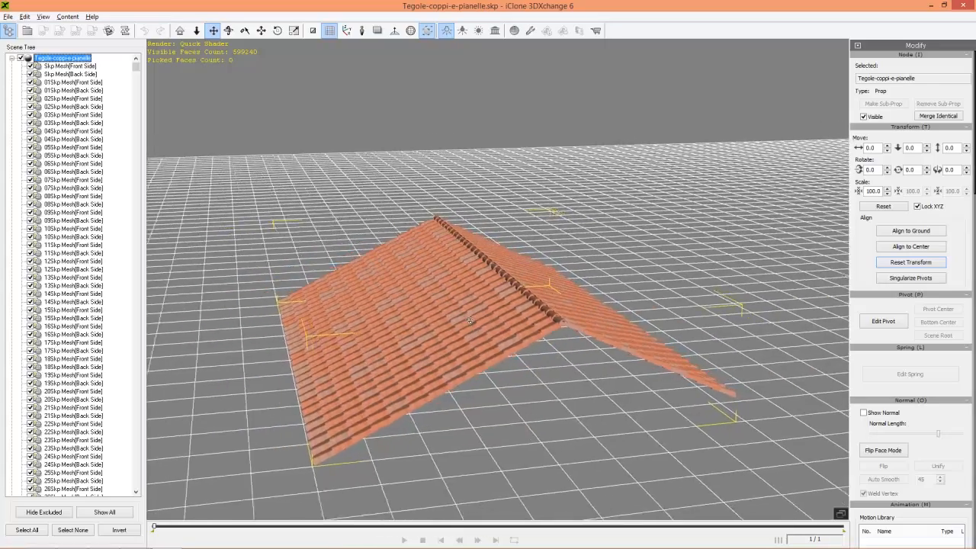
# Step: Merge the roof prop's identical meshes, collapsing hundreds of parts into three meshes
pyautogui.moveTo(488, 305); pyautogui.dragTo(473, 290)
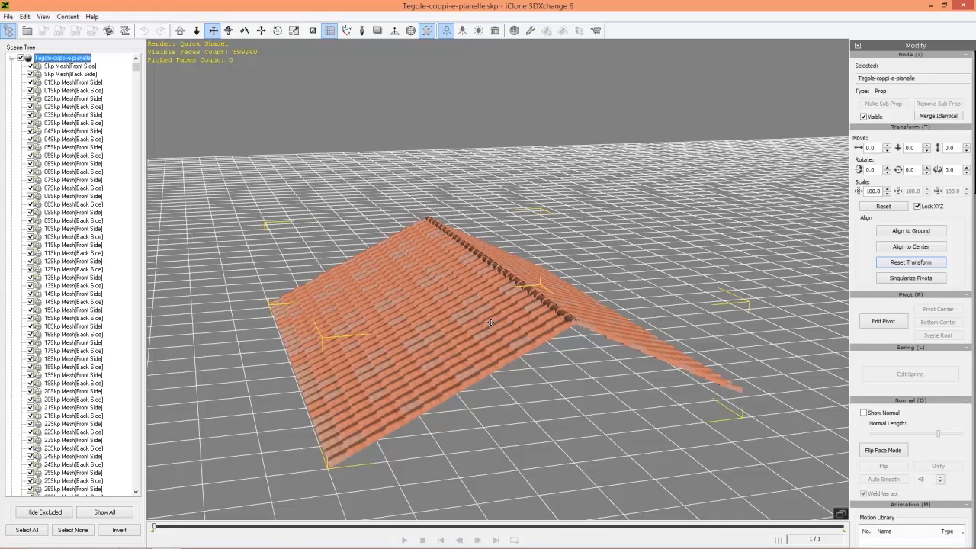
pyautogui.moveTo(194, 229)
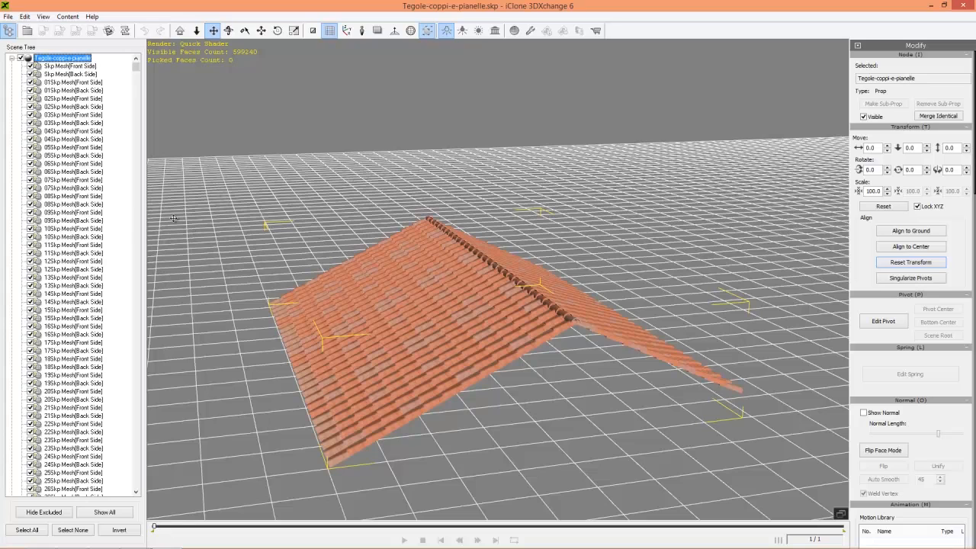
pyautogui.moveTo(136, 70)
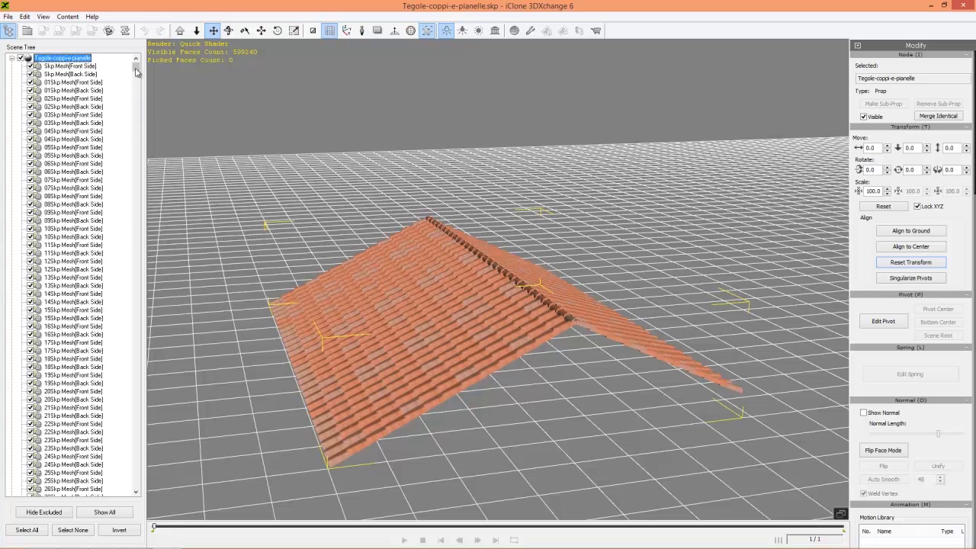
pyautogui.scroll(-3)
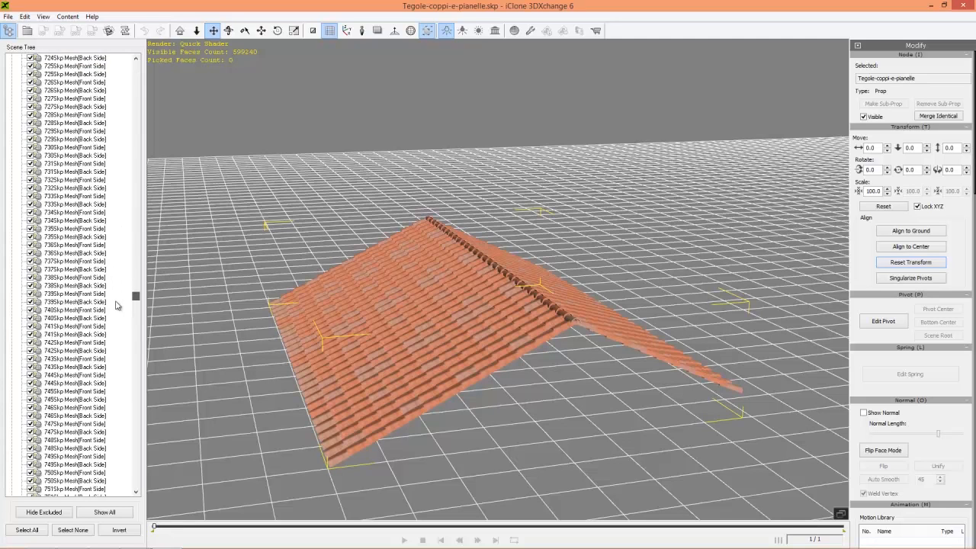
pyautogui.scroll(-3)
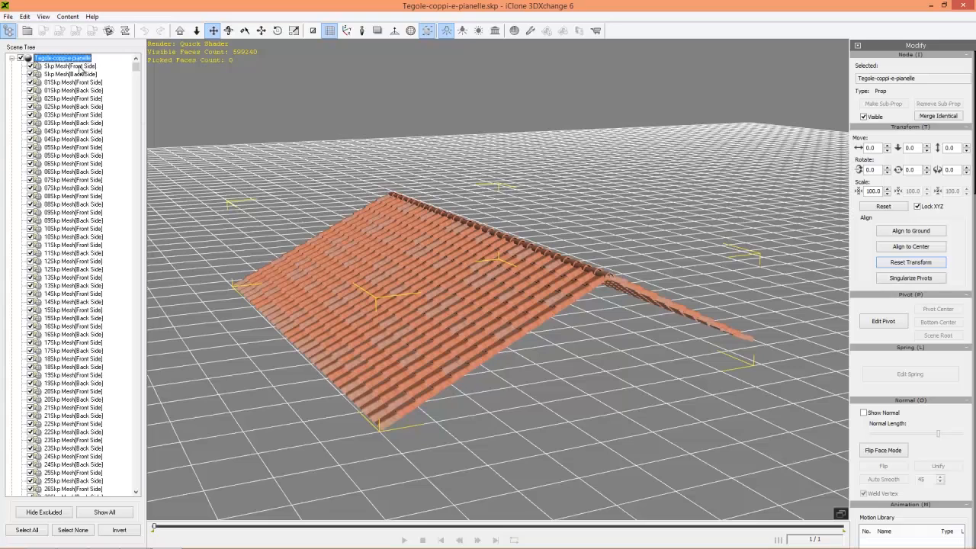
pyautogui.moveTo(103, 69)
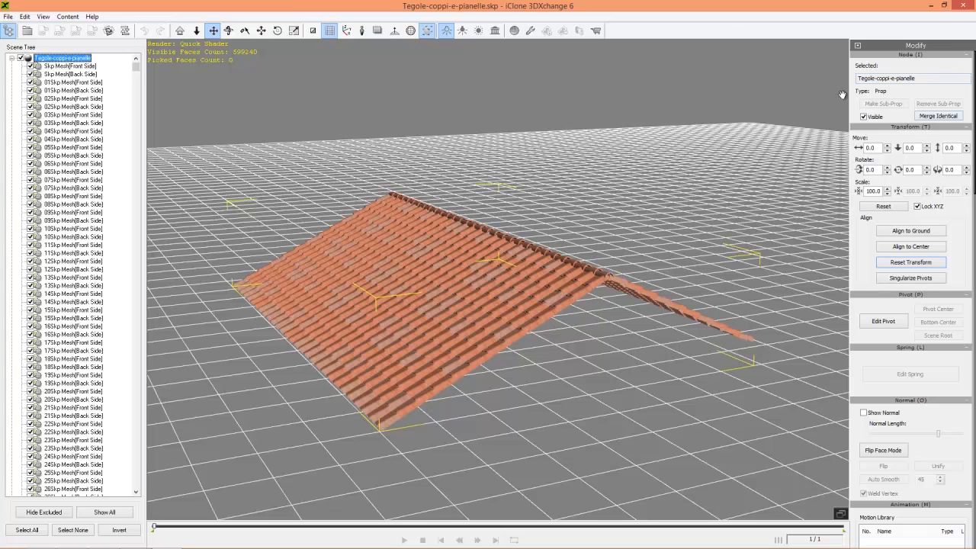
pyautogui.click(938, 116)
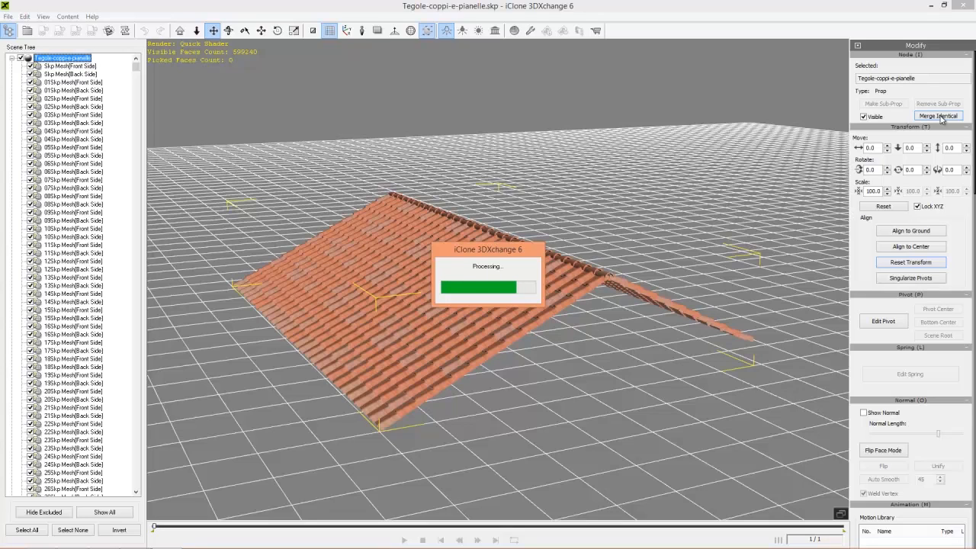
pyautogui.click(939, 115)
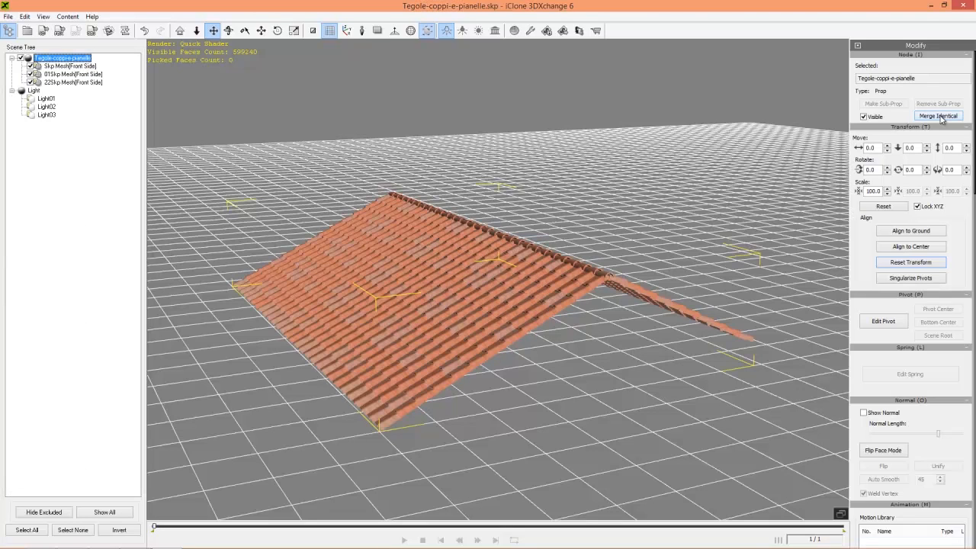
# Step: Inspect the tile-texture material on each of the three merged Skp Mesh nodes
pyautogui.click(938, 115)
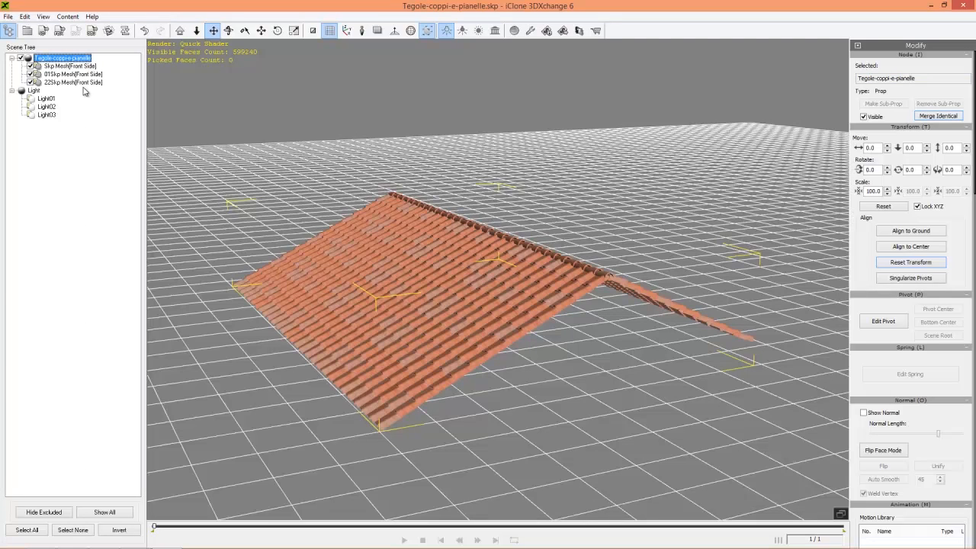
pyautogui.click(68, 66)
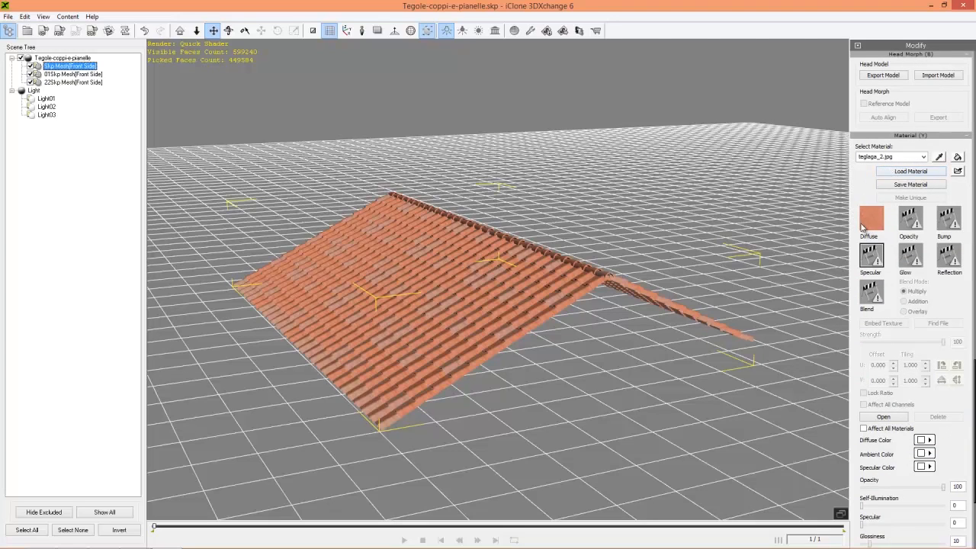
pyautogui.click(72, 74)
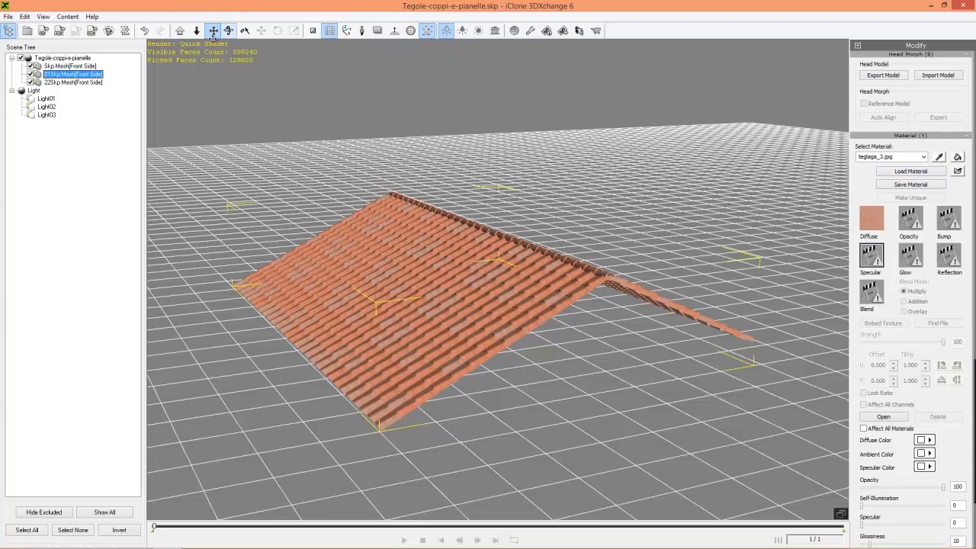
pyautogui.click(72, 82)
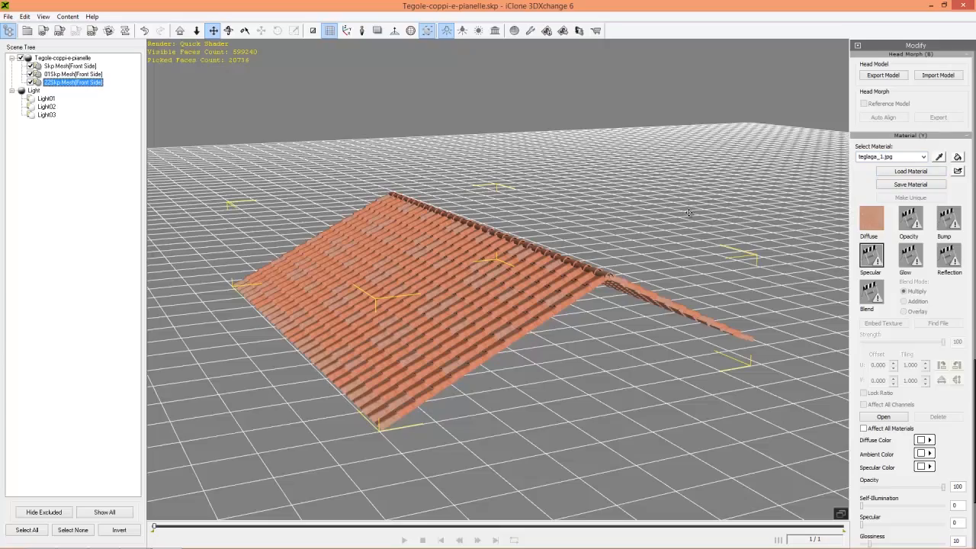
pyautogui.moveTo(337, 281)
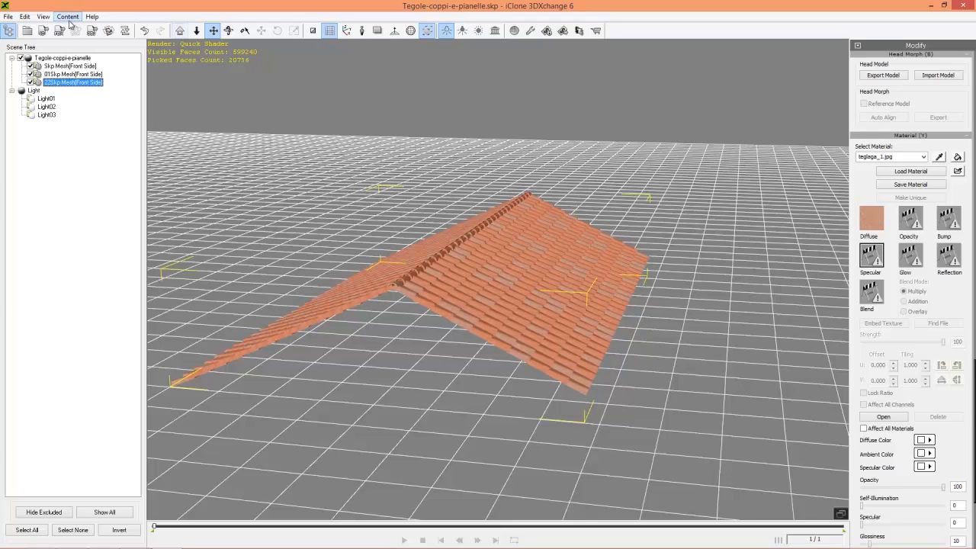
# Step: Export the roof to iClone 6 as the prop 'Crazy Roof'
pyautogui.click(67, 16)
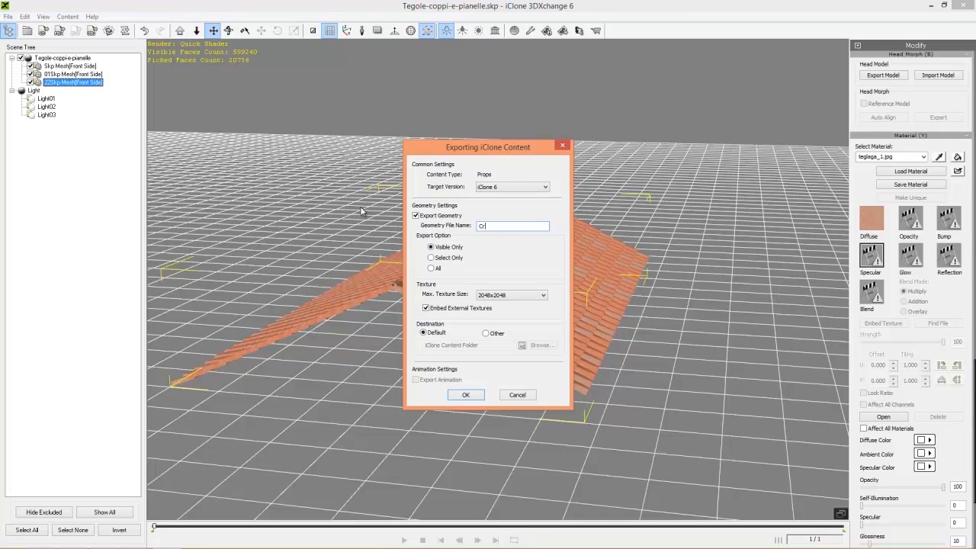
pyautogui.write('Crazy Roof')
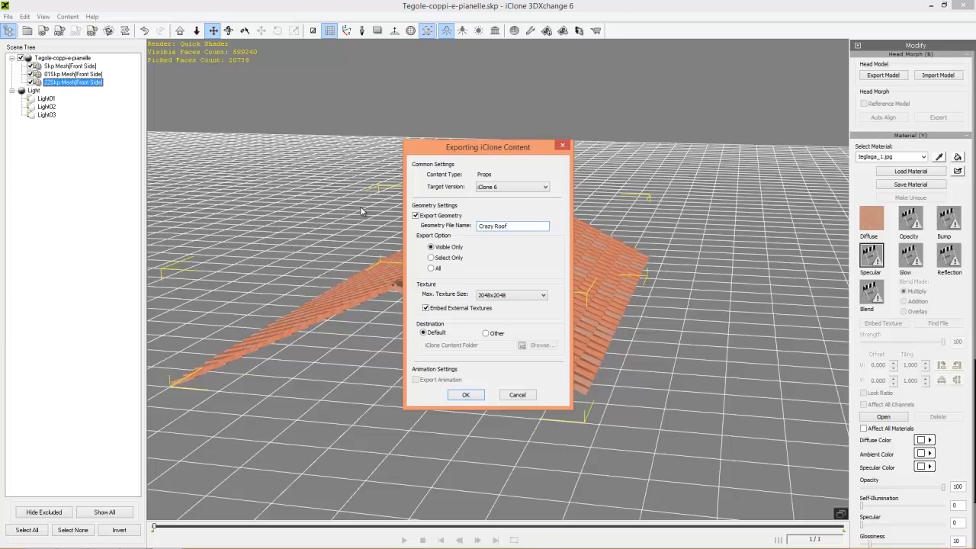
pyautogui.click(465, 395)
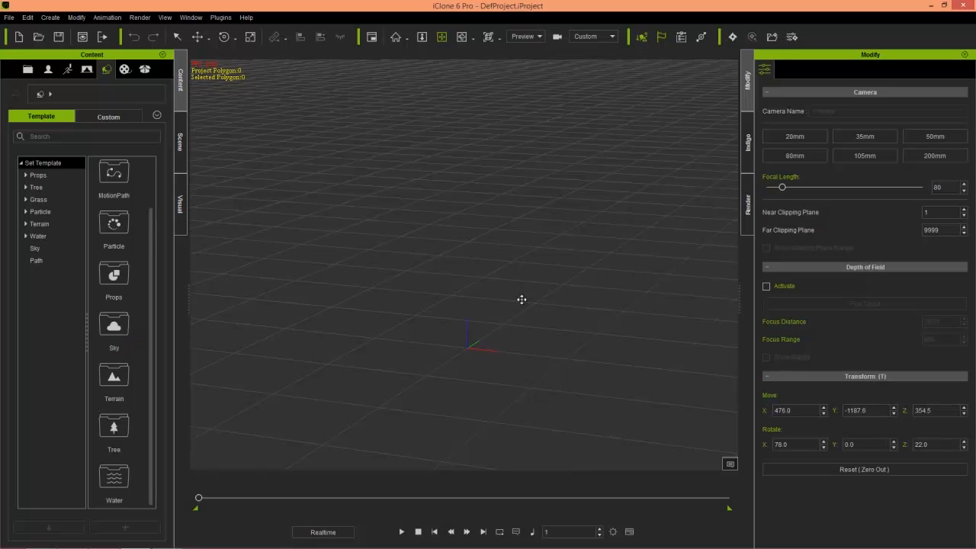
# Step: Load the Crazy Roof prop from the Custom Props library into the scene
pyautogui.click(108, 116)
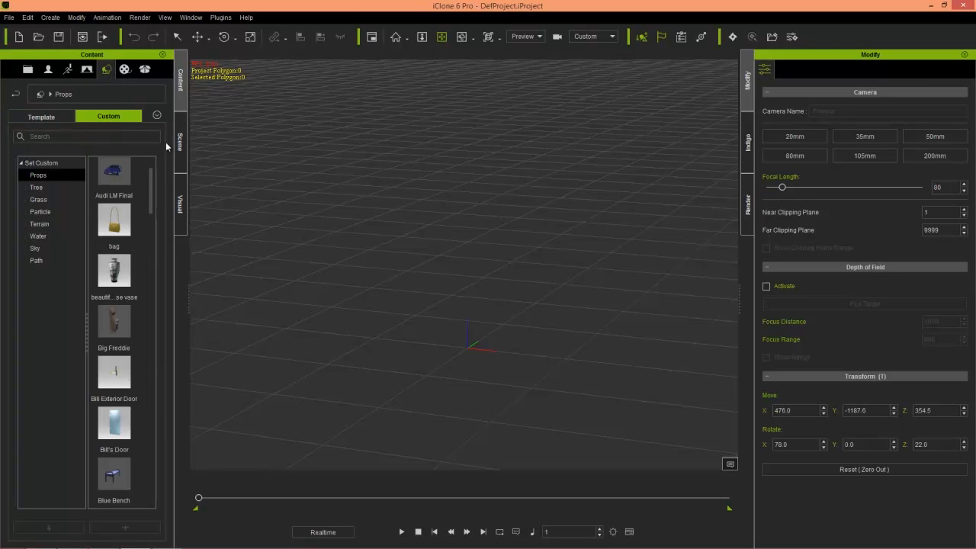
pyautogui.scroll(-3)
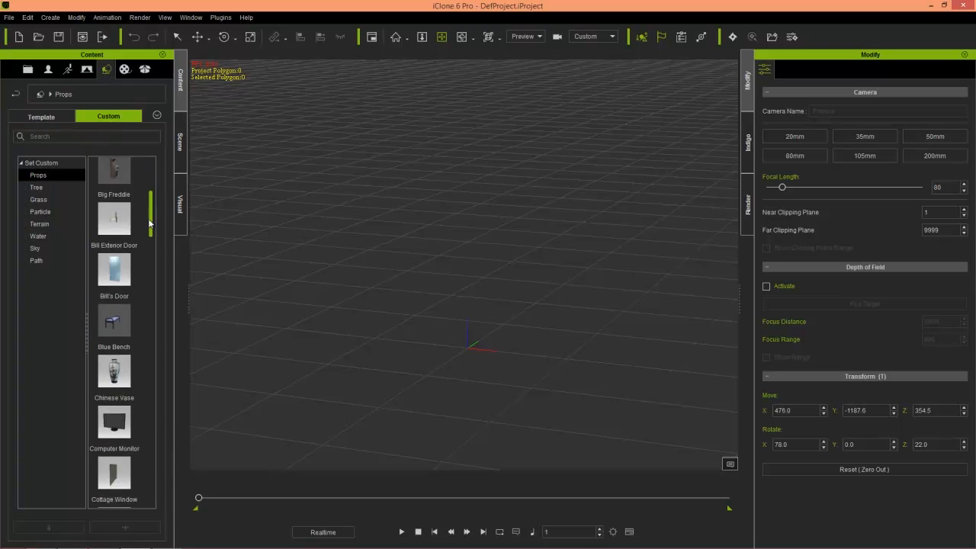
pyautogui.scroll(-3)
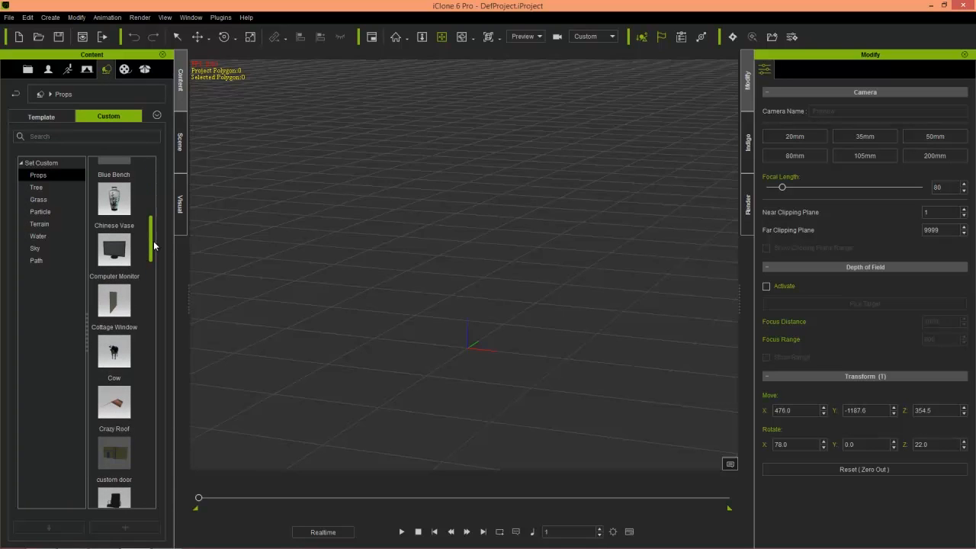
pyautogui.doubleClick(113, 402)
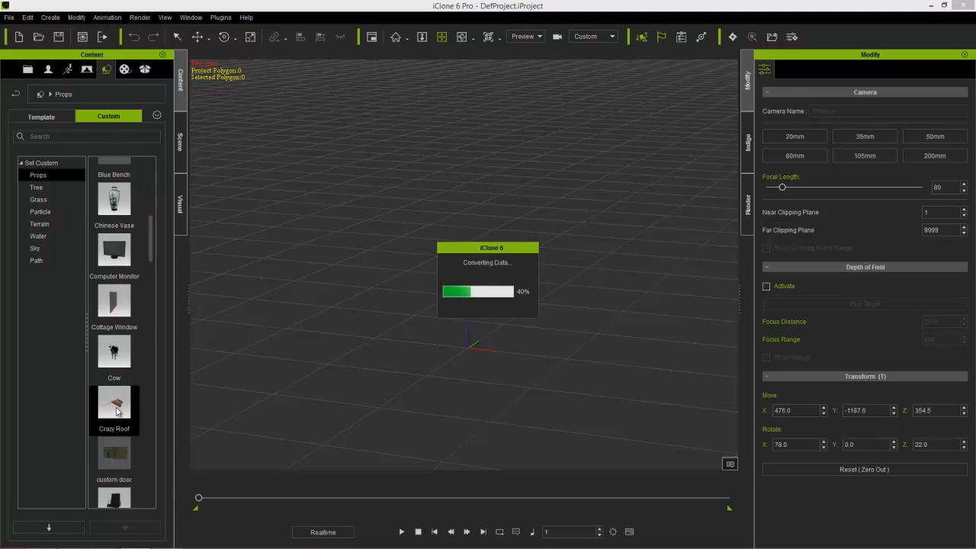
pyautogui.doubleClick(113, 402)
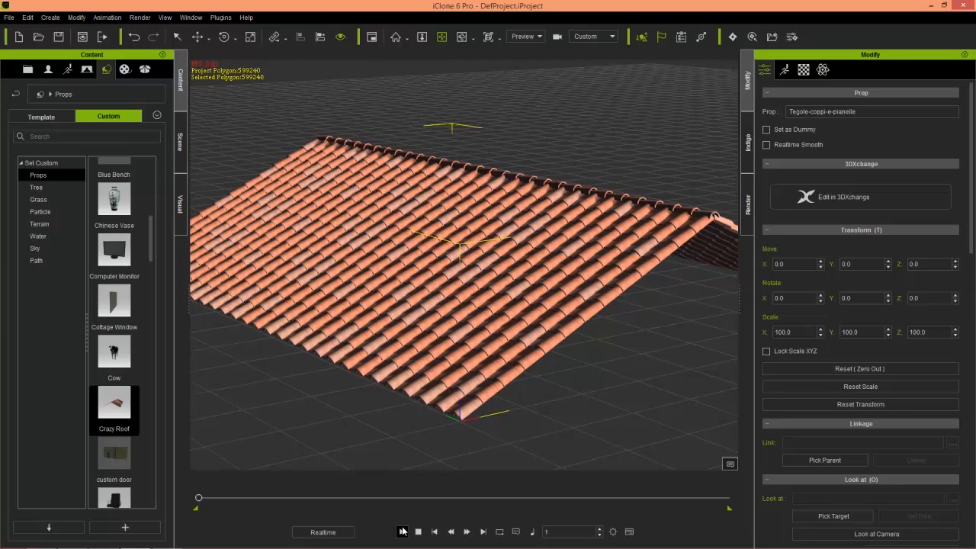
pyautogui.click(402, 531)
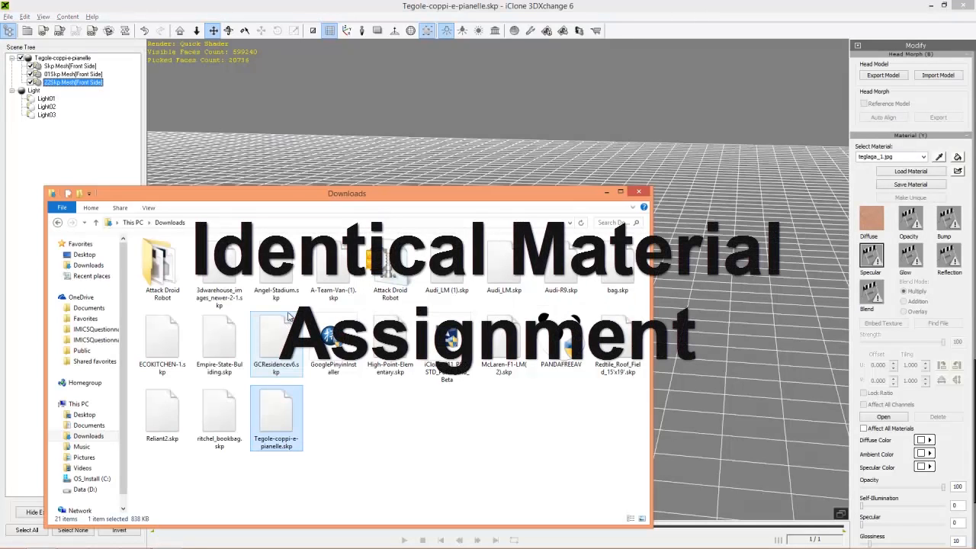
# Step: Browse to the Downloads folder holding the downloaded SketchUp .skp files
pyautogui.click(162, 339)
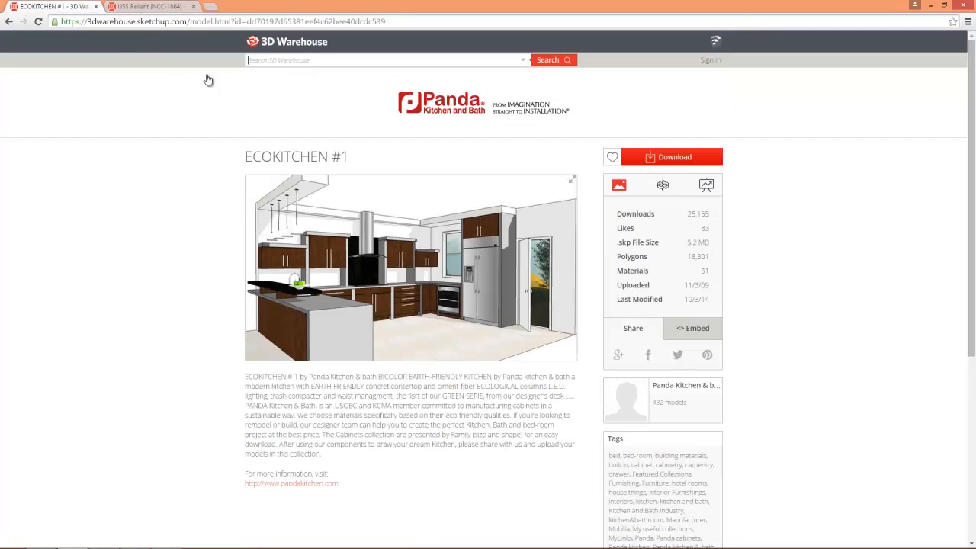
pyautogui.moveTo(381, 252)
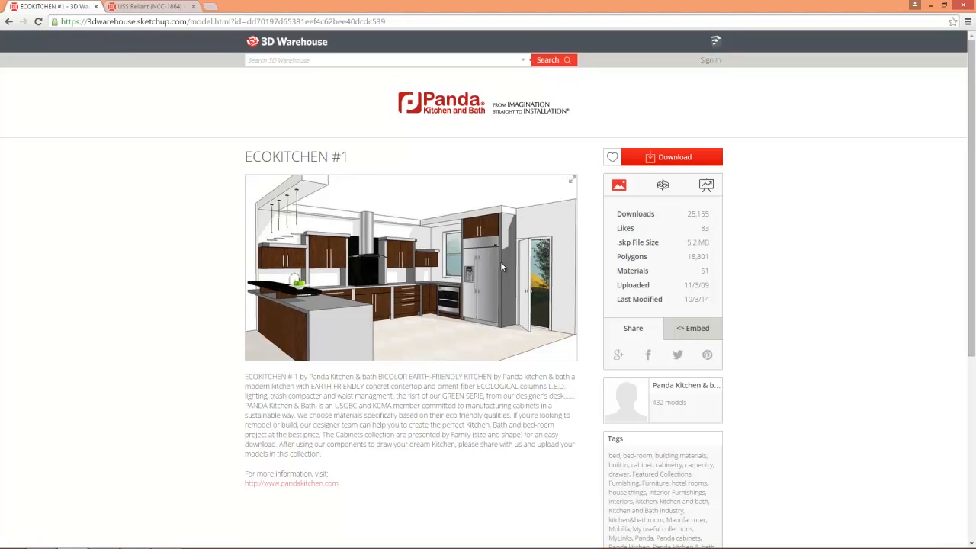
pyautogui.moveTo(402, 288)
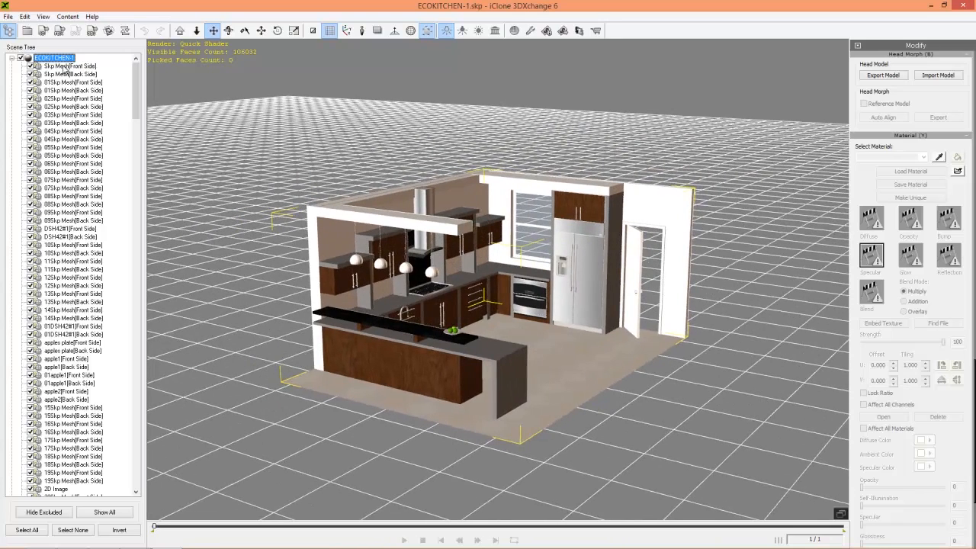
pyautogui.moveTo(852, 104)
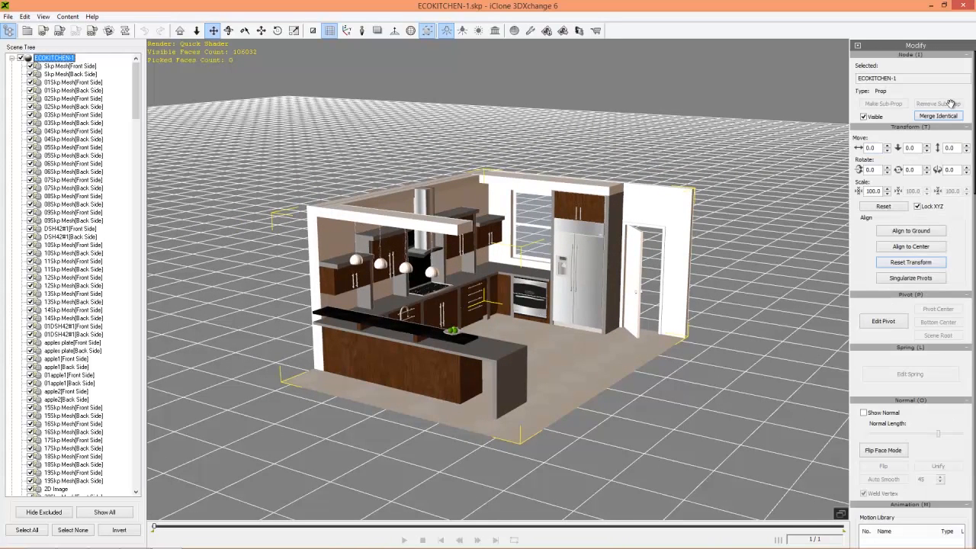
# Step: Merge identical meshes in the ECOKITCHEN-1 kitchen model
pyautogui.click(938, 115)
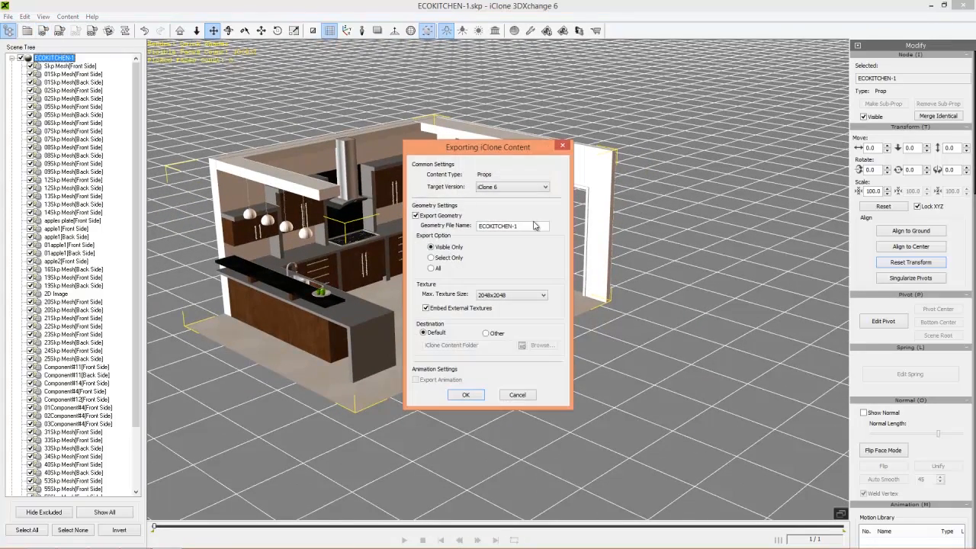
# Step: Export the kitchen to iClone as props ECOKITCHEN-1 and ECOKITCHEN-2, dismissing the success message
pyautogui.click(465, 394)
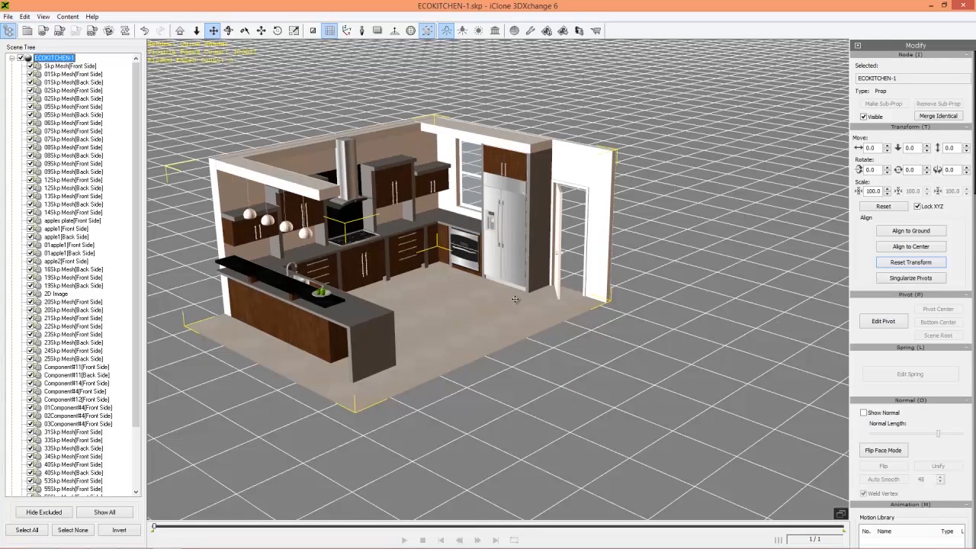
pyautogui.scroll(-3)
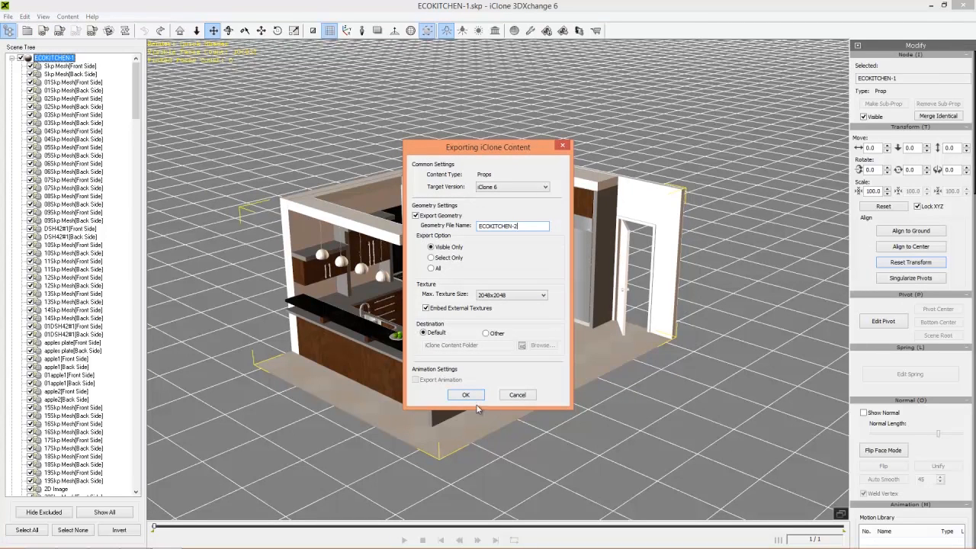
pyautogui.click(466, 395)
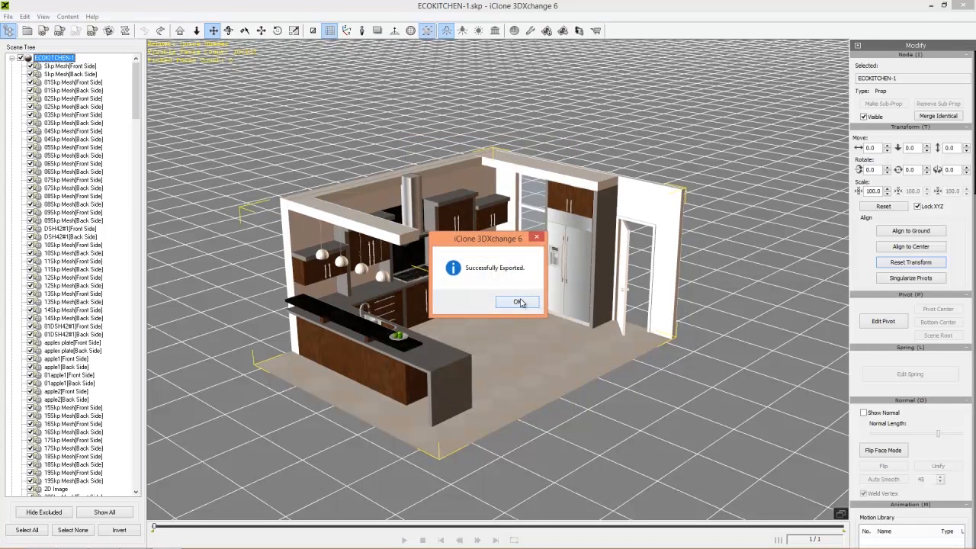
pyautogui.click(517, 302)
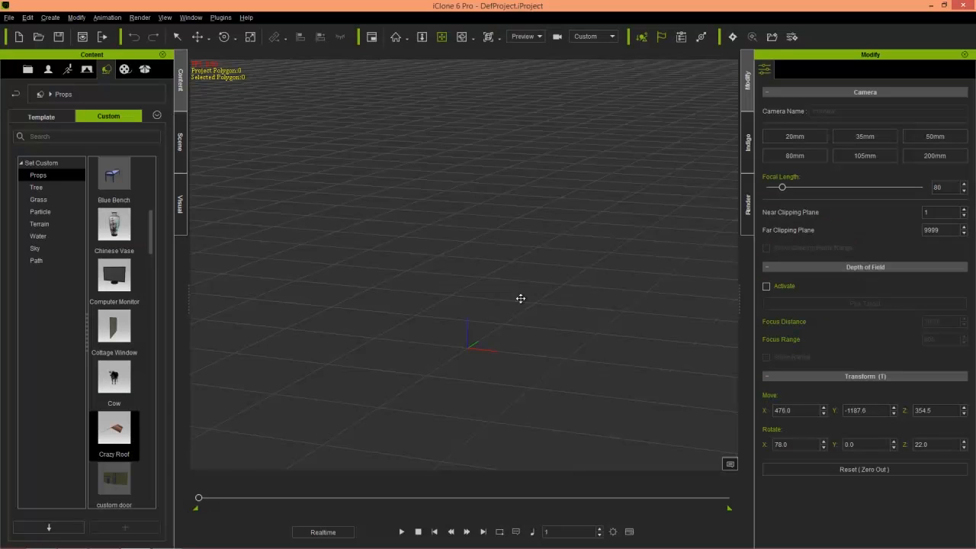
# Step: Add the ECOKITCHEN-1 prop from Custom props to the scene and move close to the cabinets
pyautogui.scroll(-3)
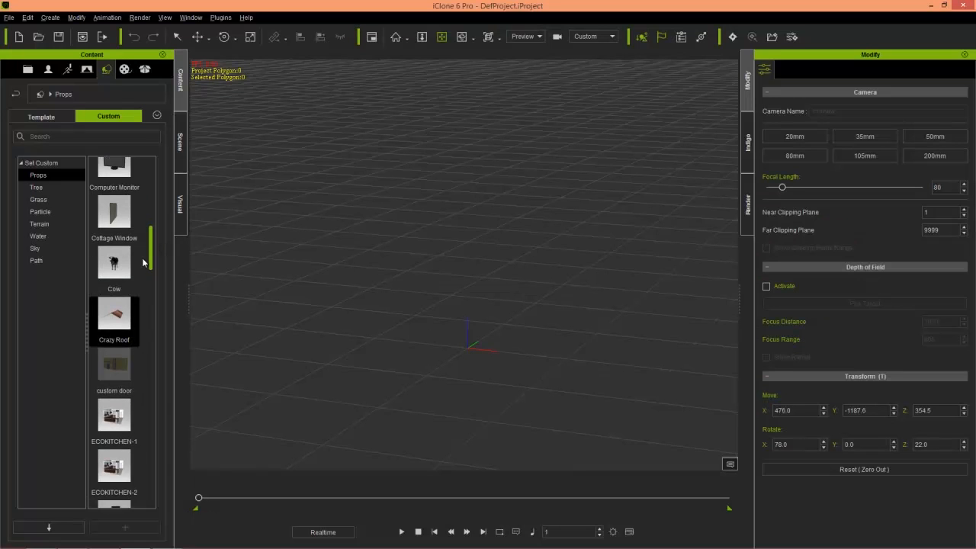
pyautogui.scroll(-3)
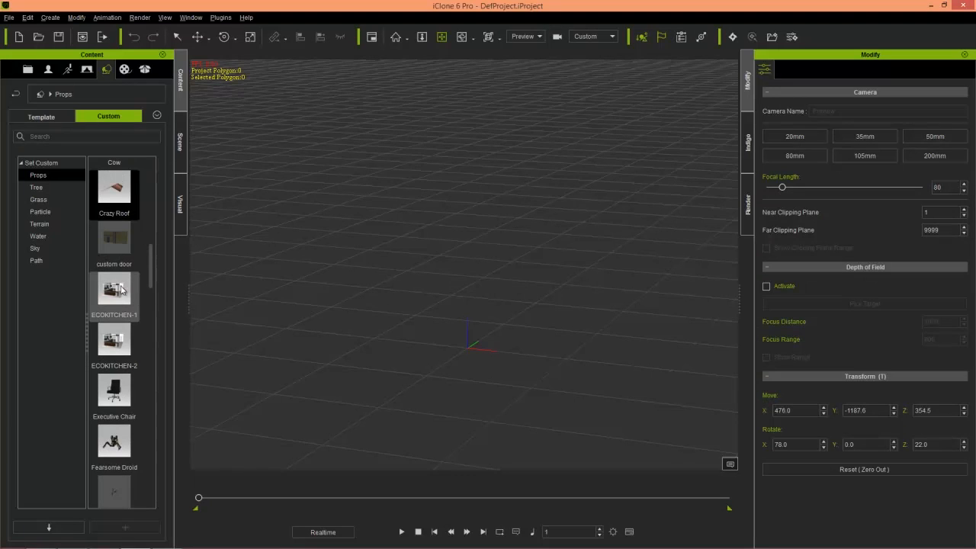
pyautogui.doubleClick(114, 290)
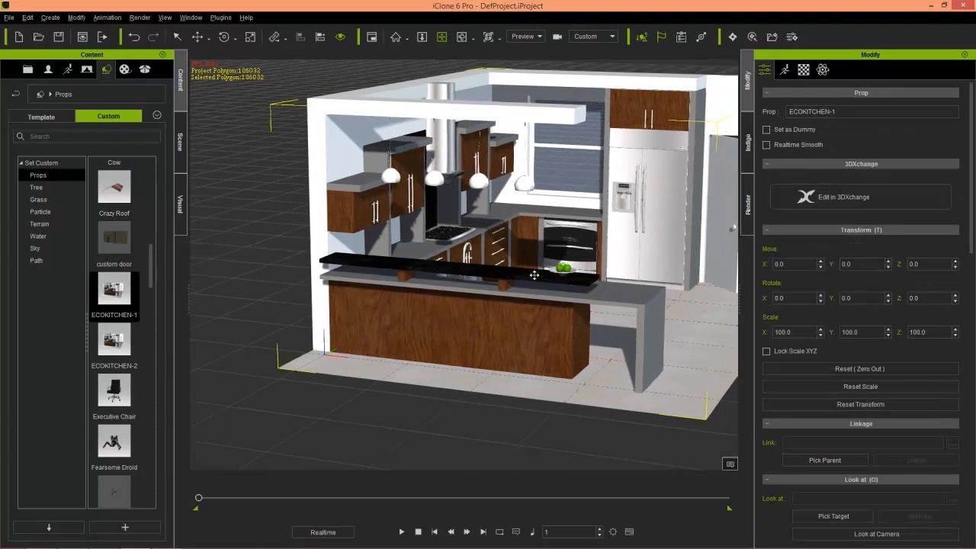
pyautogui.moveTo(534, 275); pyautogui.dragTo(469, 288)
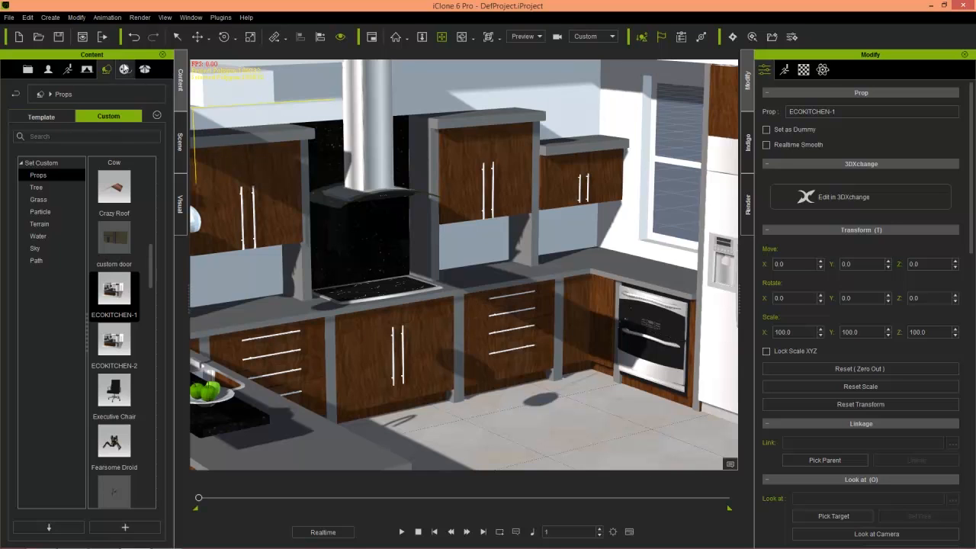
# Step: Apply the Substance Power Wood003_Ako material to the kitchen cabinets, then view the whole kitchen
pyautogui.click(105, 69)
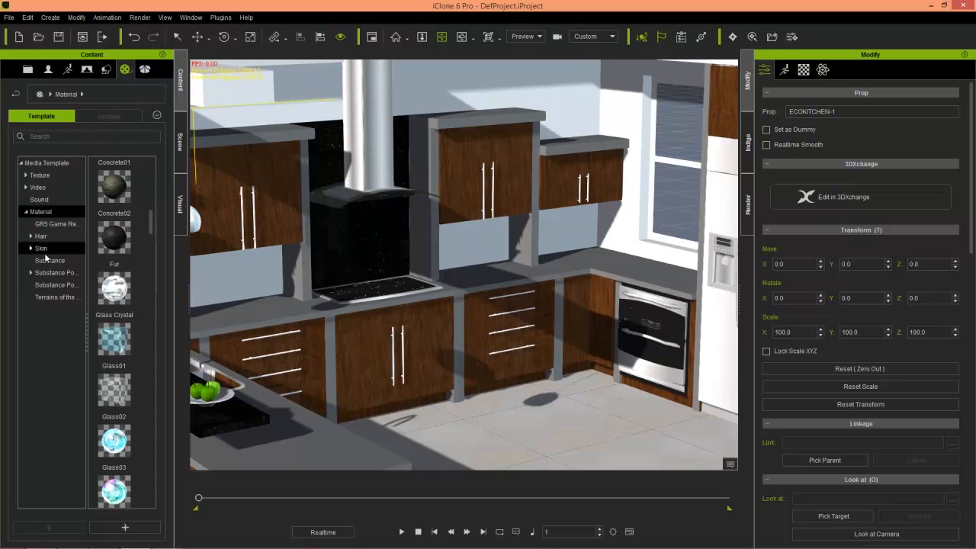
pyautogui.click(57, 272)
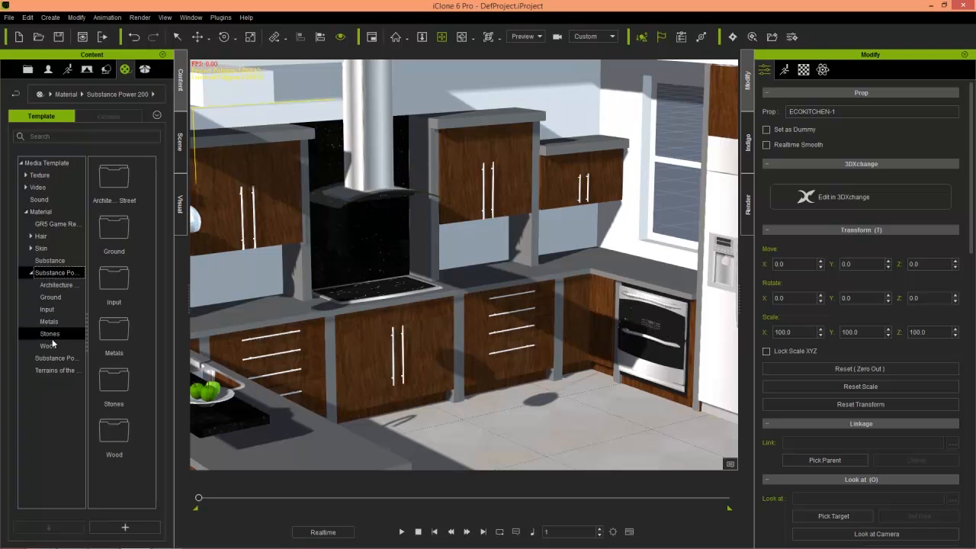
pyautogui.click(48, 345)
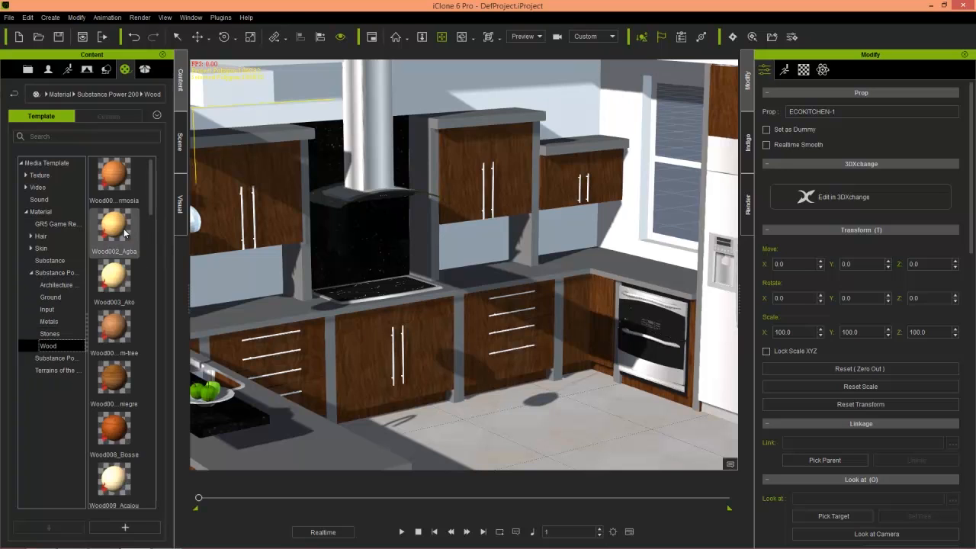
pyautogui.moveTo(114, 282)
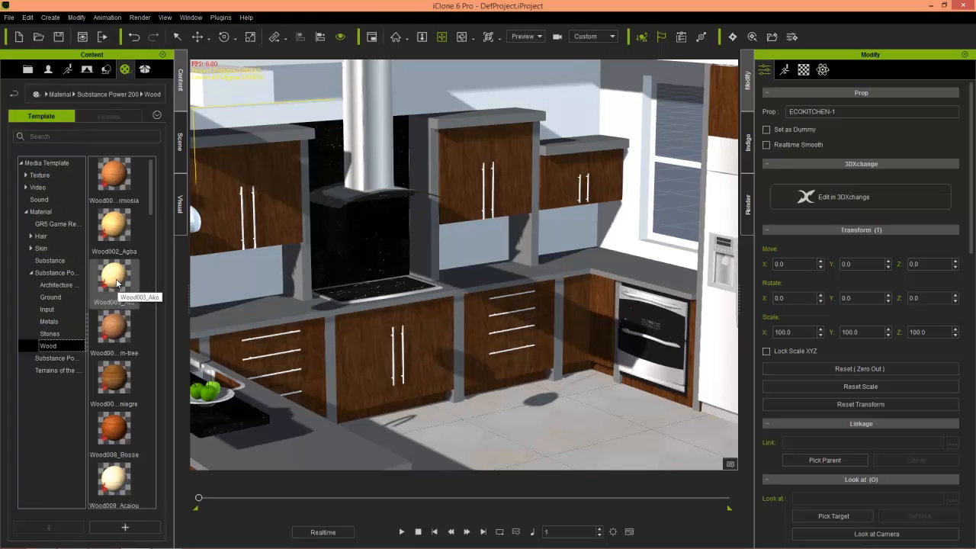
pyautogui.moveTo(114, 282); pyautogui.dragTo(458, 366)
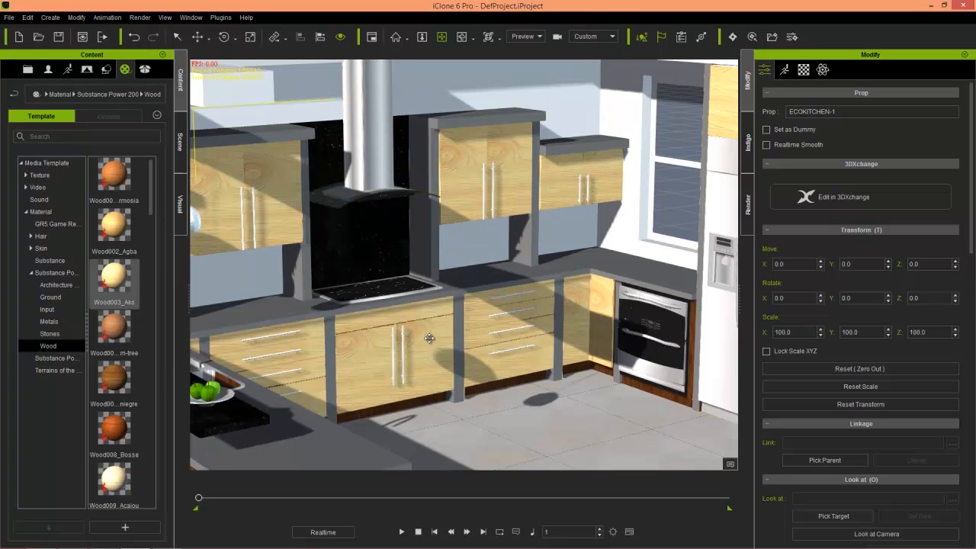
pyautogui.moveTo(429, 338); pyautogui.dragTo(549, 309)
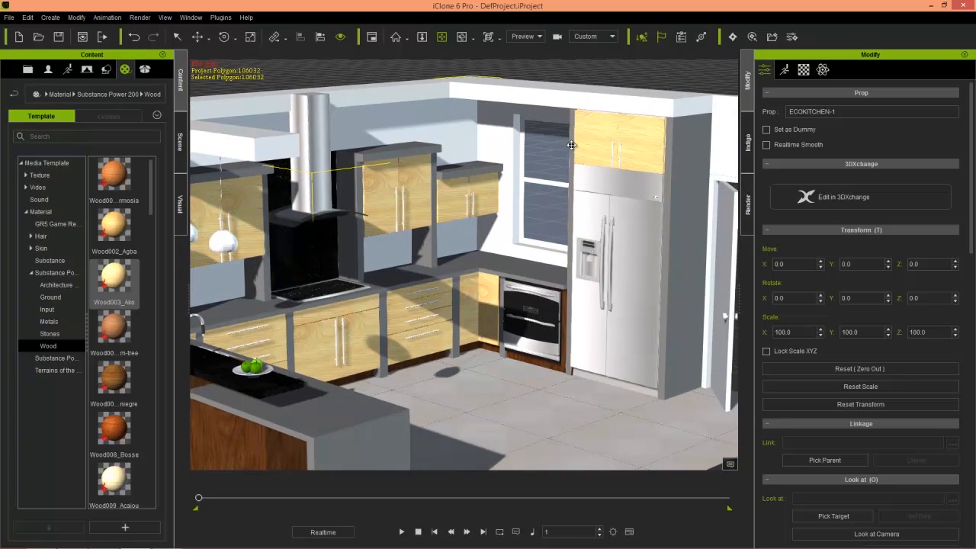
pyautogui.moveTo(446, 318)
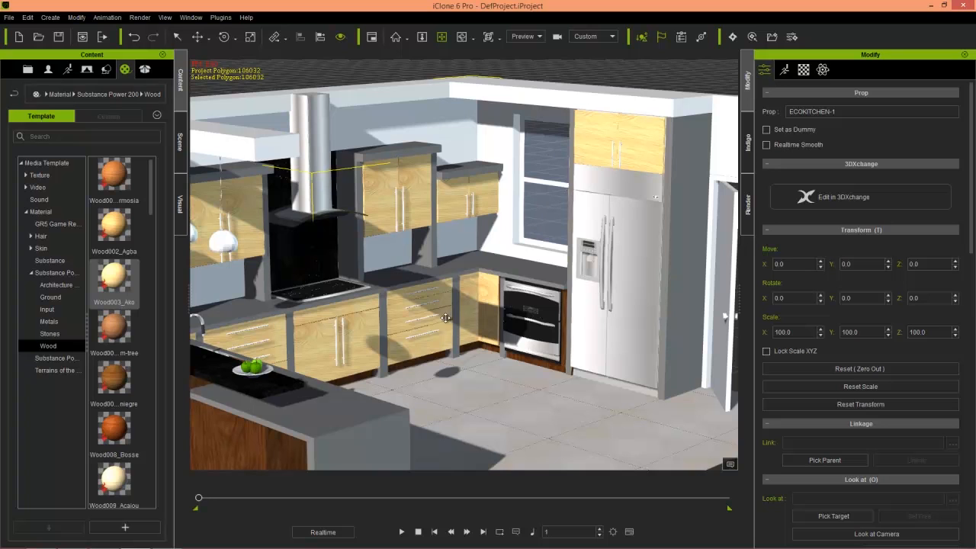
pyautogui.moveTo(446, 318); pyautogui.dragTo(538, 401)
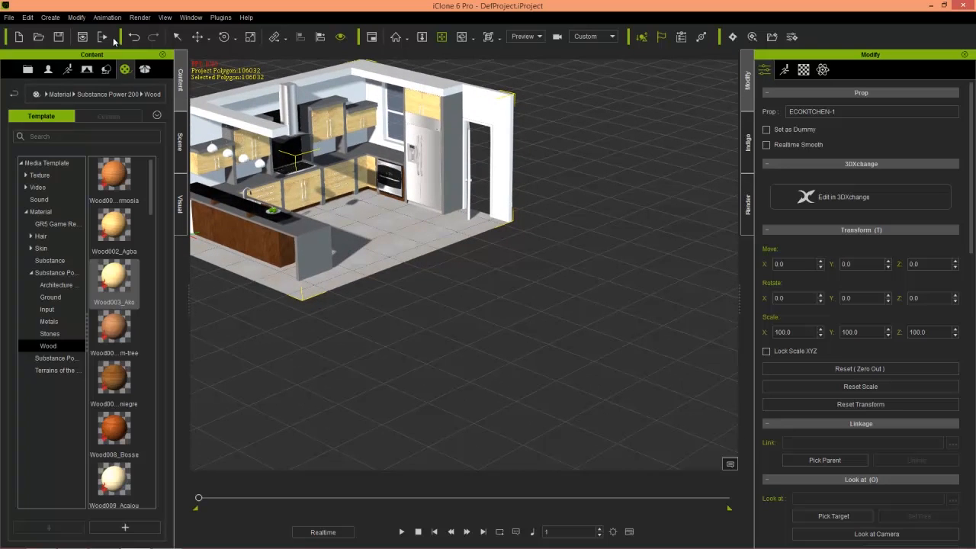
# Step: Drag a Substance wood material onto the lower cabinet door beneath the cooktop
pyautogui.click(108, 115)
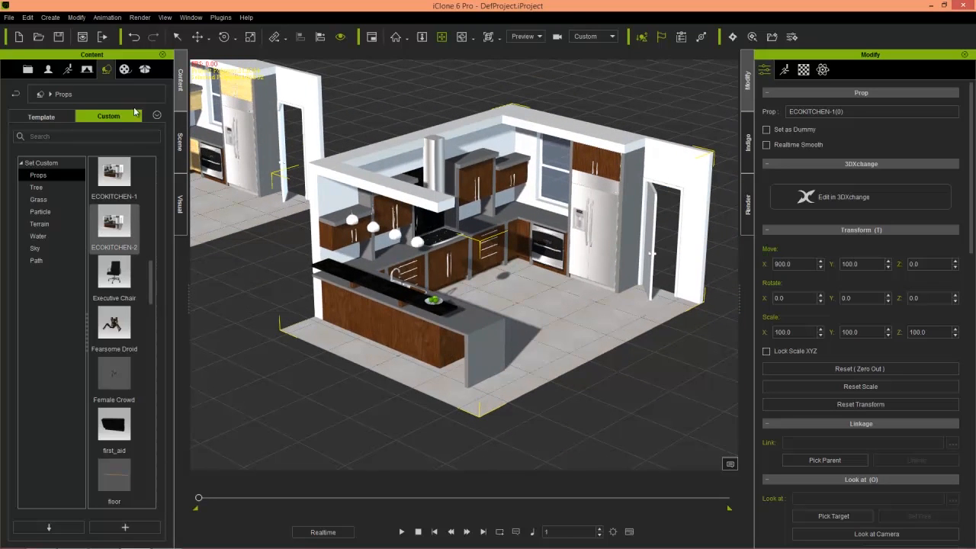
pyautogui.click(125, 70)
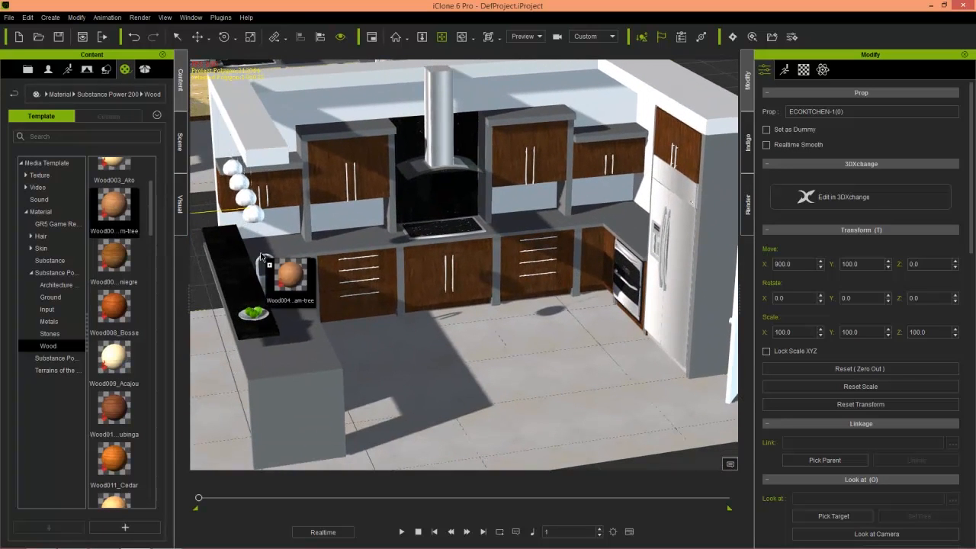
pyautogui.moveTo(290, 274); pyautogui.dragTo(457, 305)
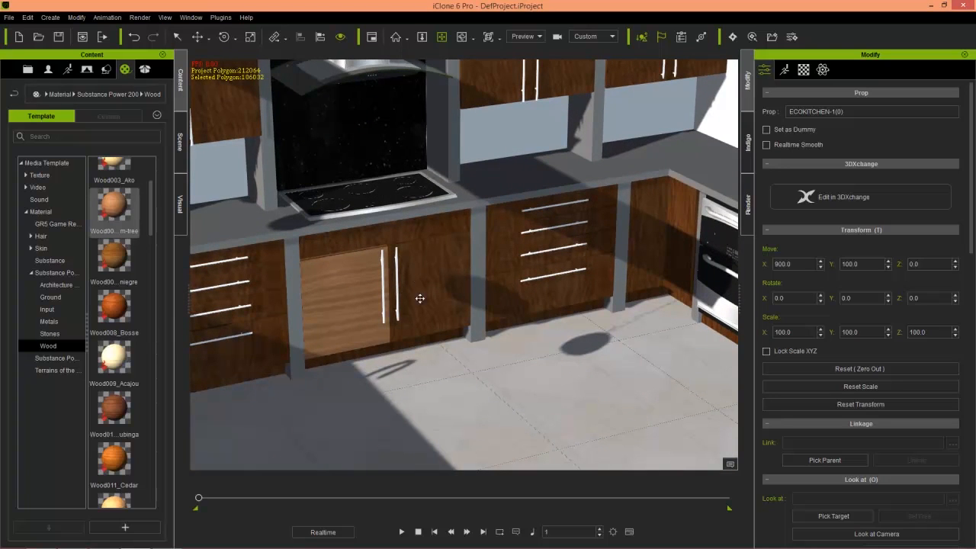
pyautogui.moveTo(364, 275)
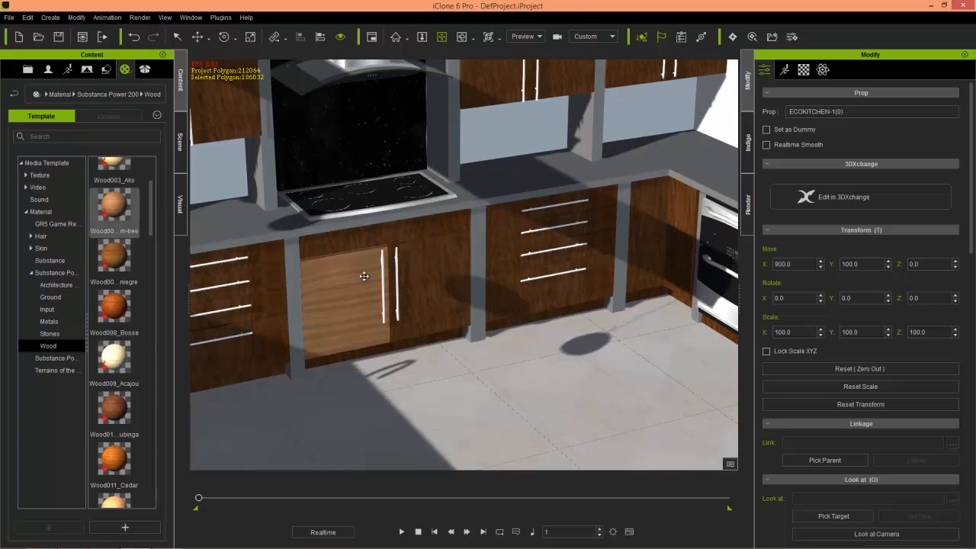
pyautogui.moveTo(465, 285)
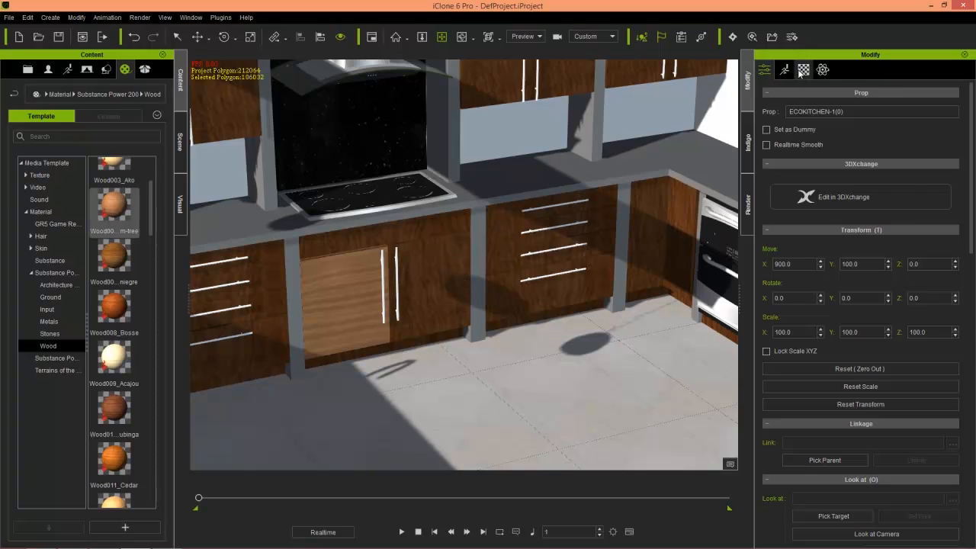
# Step: Show the second kitchen's Material settings, listing its Wood_Cherry_Original textured meshes
pyautogui.click(803, 69)
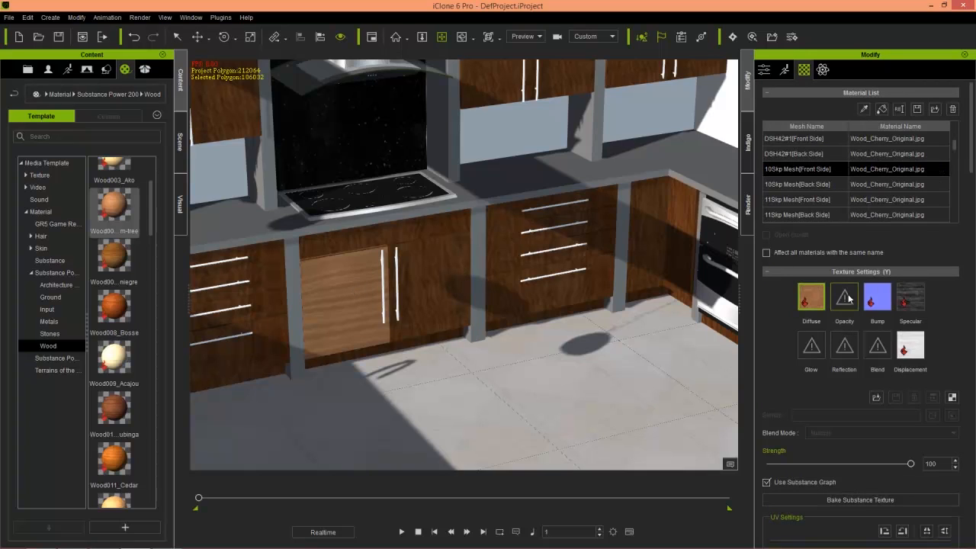
pyautogui.moveTo(844, 305)
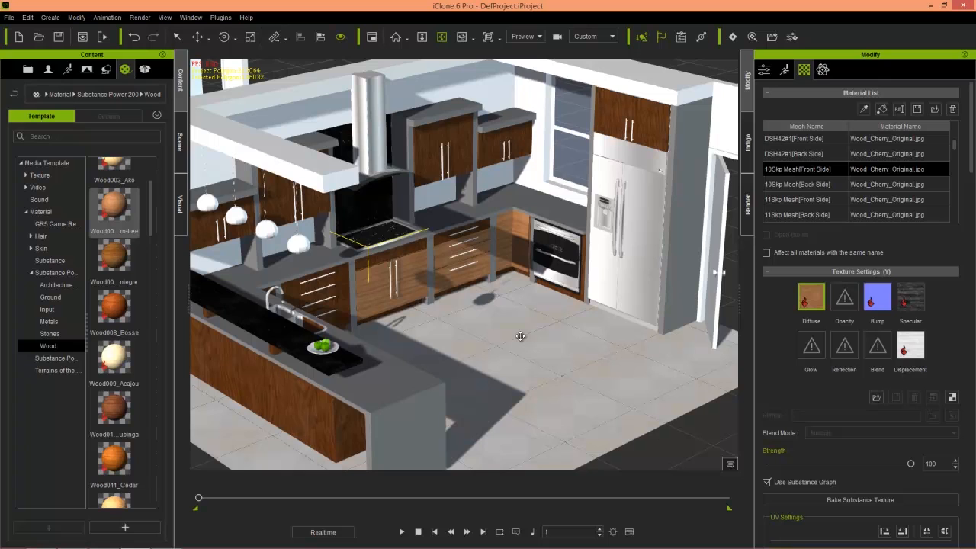
pyautogui.moveTo(507, 337)
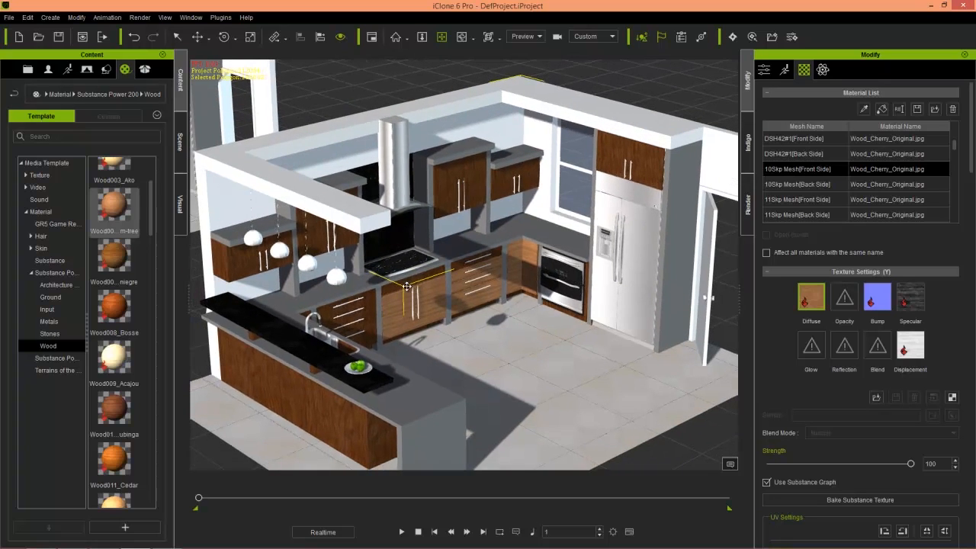
pyautogui.moveTo(415, 288)
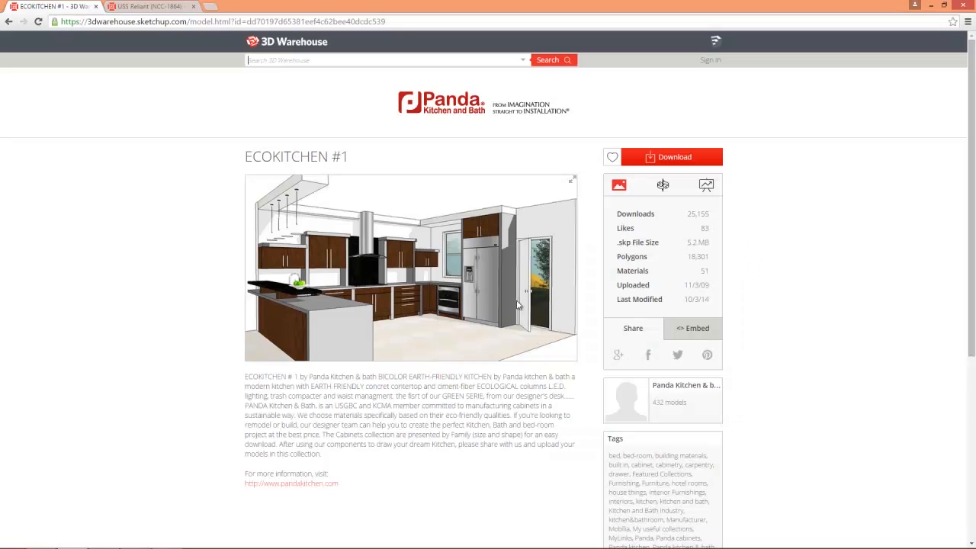
# Step: Switch to the USS Reliant (NCC-1864) browser tab from ECOKITCHEN #1
pyautogui.click(148, 6)
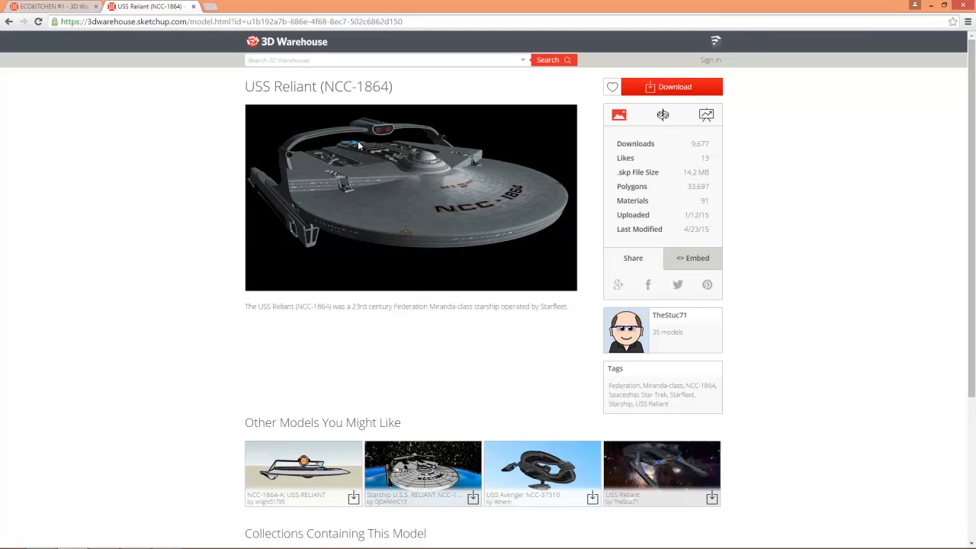
pyautogui.moveTo(564, 260)
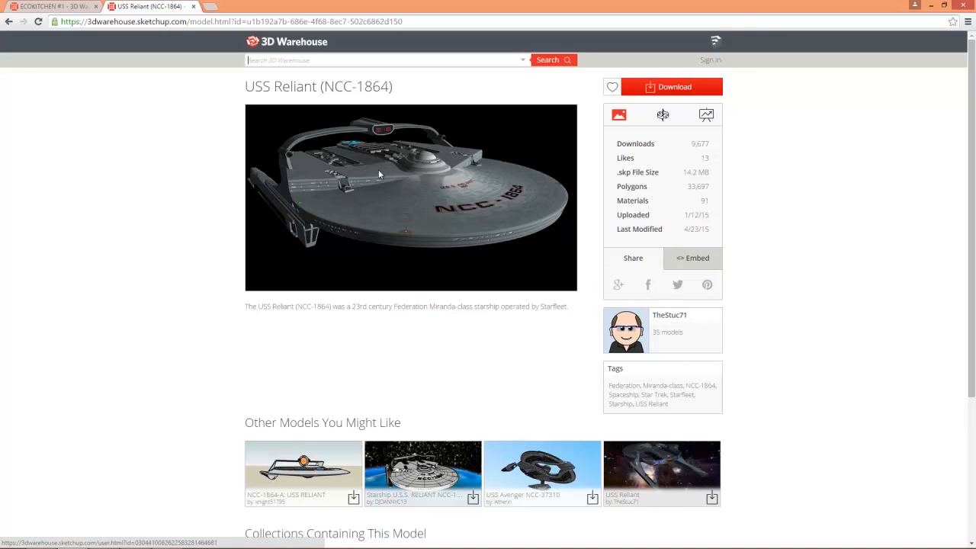
pyautogui.moveTo(414, 209)
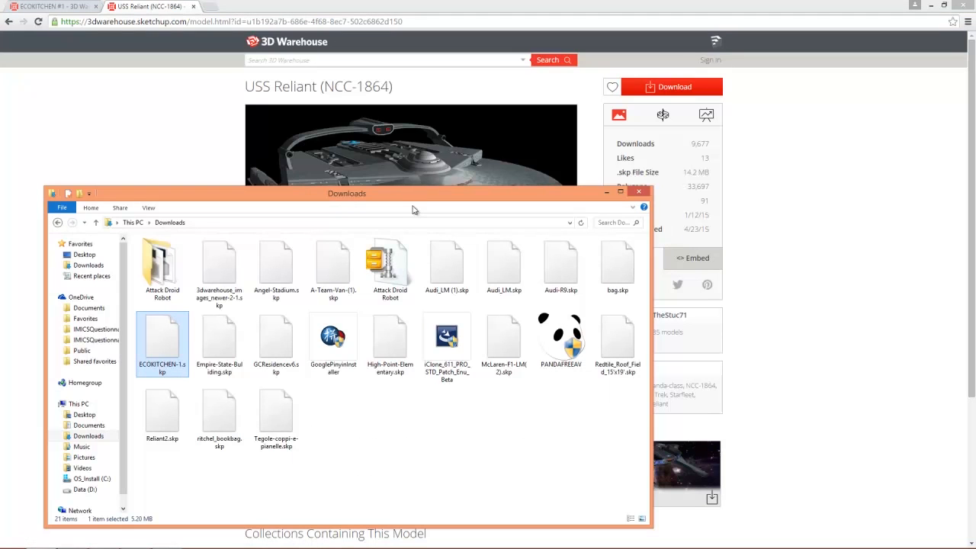
# Step: Open Reliant2.skp from Downloads in iClone 3DXchange 6
pyautogui.click(161, 412)
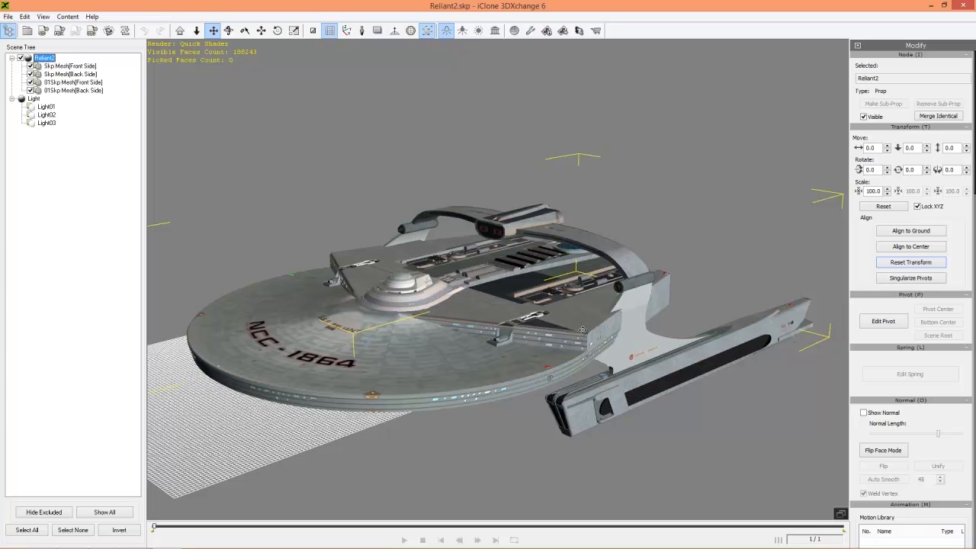
# Step: Export Reliant2 to iClone 6 as a prop with Default destination
pyautogui.click(44, 31)
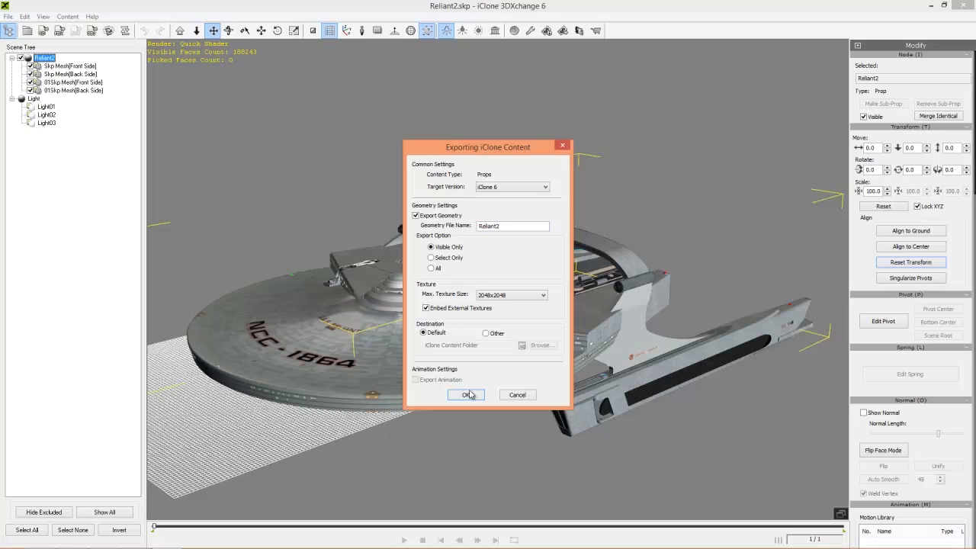
pyautogui.click(465, 394)
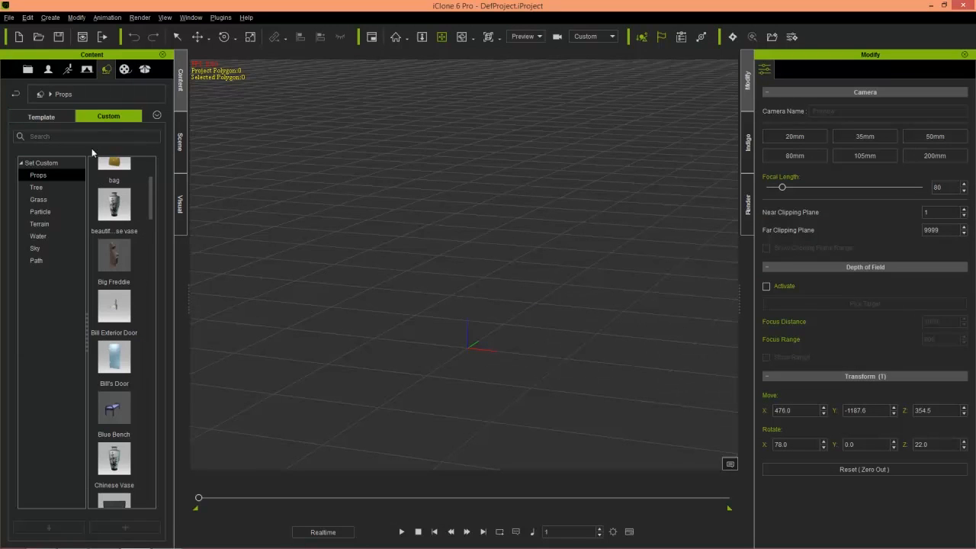
# Step: Add the Reliant2 prop from Custom Props and orbit to inspect its NCC-1864 markings
pyautogui.scroll(-3)
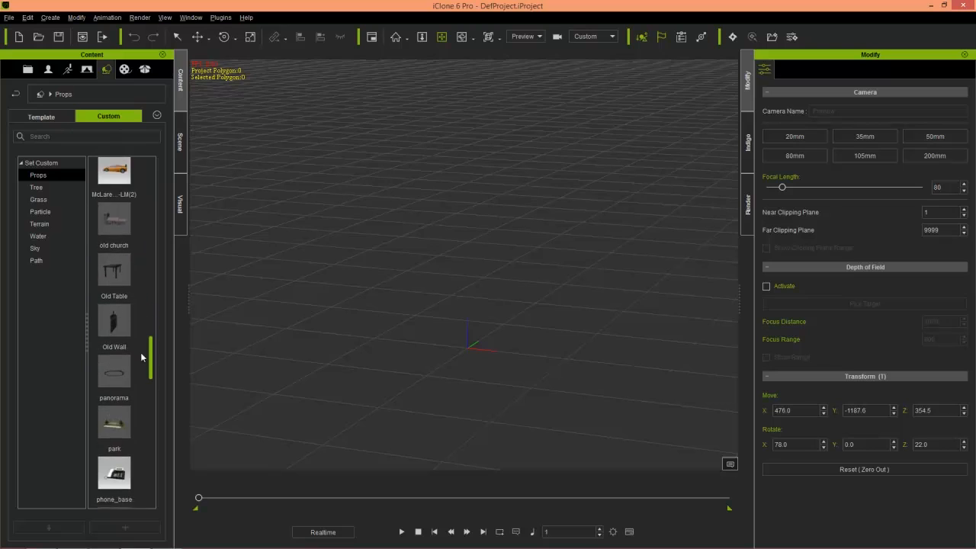
pyautogui.scroll(-3)
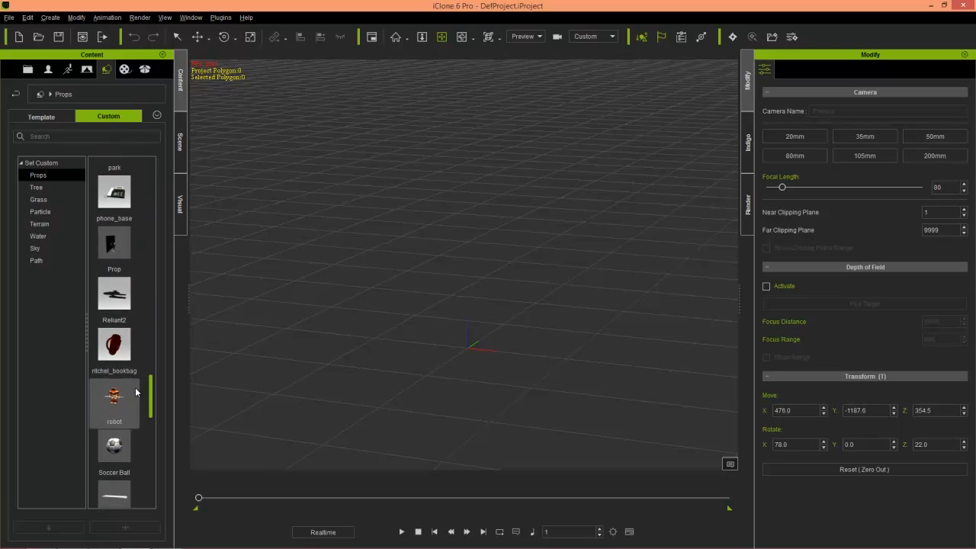
pyautogui.doubleClick(113, 294)
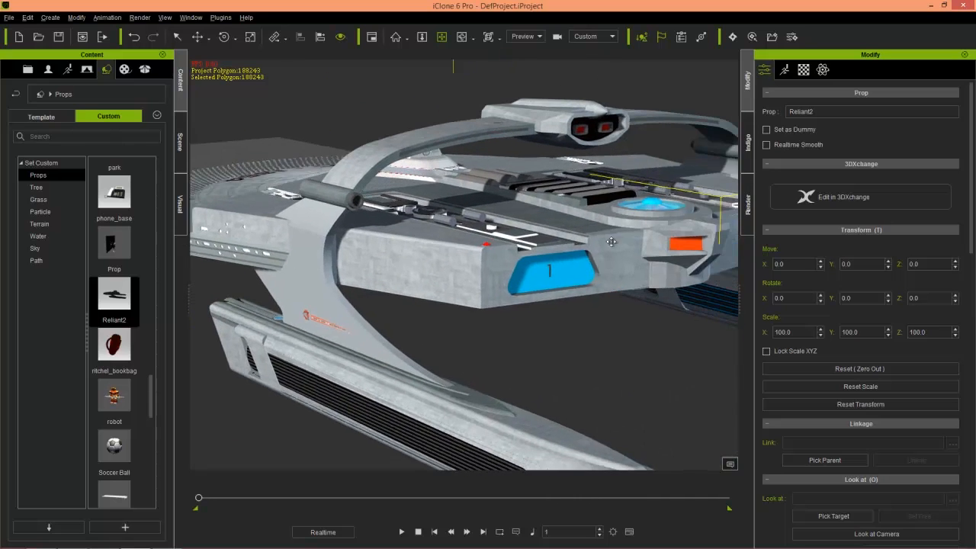
pyautogui.moveTo(610, 242); pyautogui.dragTo(593, 259)
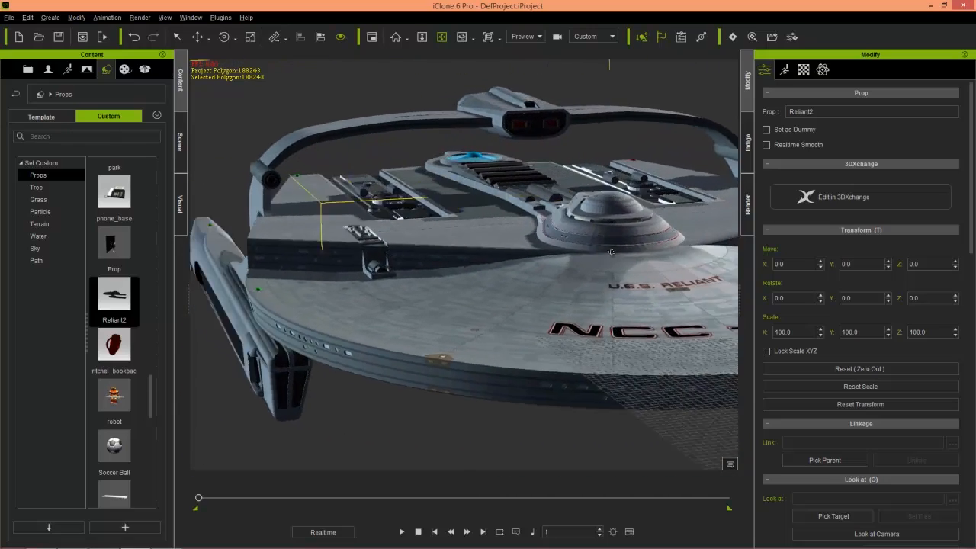
pyautogui.moveTo(610, 251); pyautogui.dragTo(626, 284)
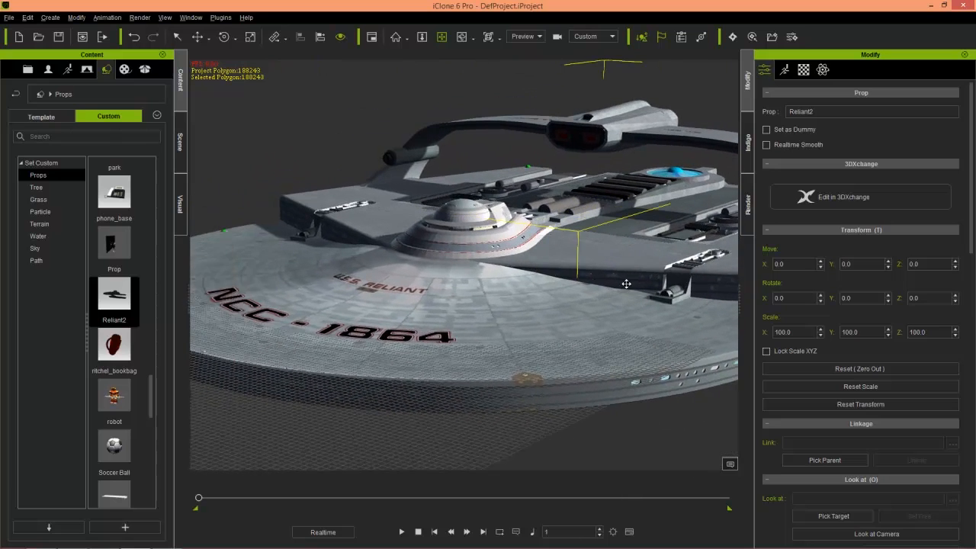
pyautogui.moveTo(626, 285); pyautogui.dragTo(624, 347)
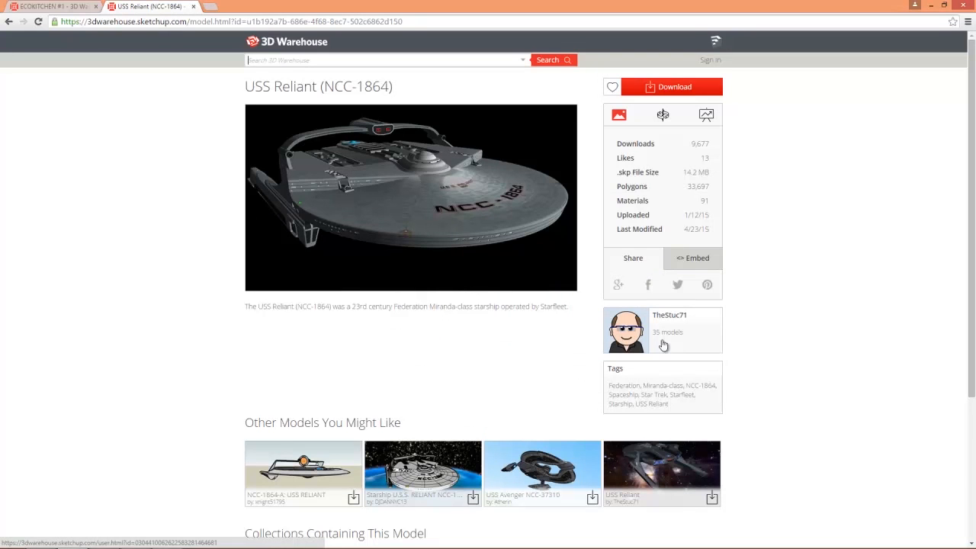
# Step: List the USS Reliant's download formats, from SketchUp 2015 to Collada
pyautogui.click(671, 87)
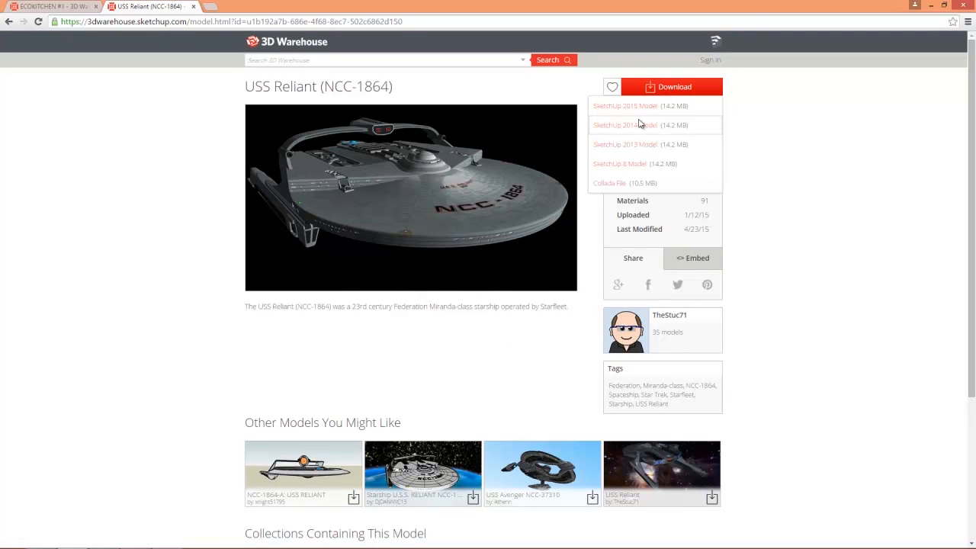
pyautogui.moveTo(640, 105)
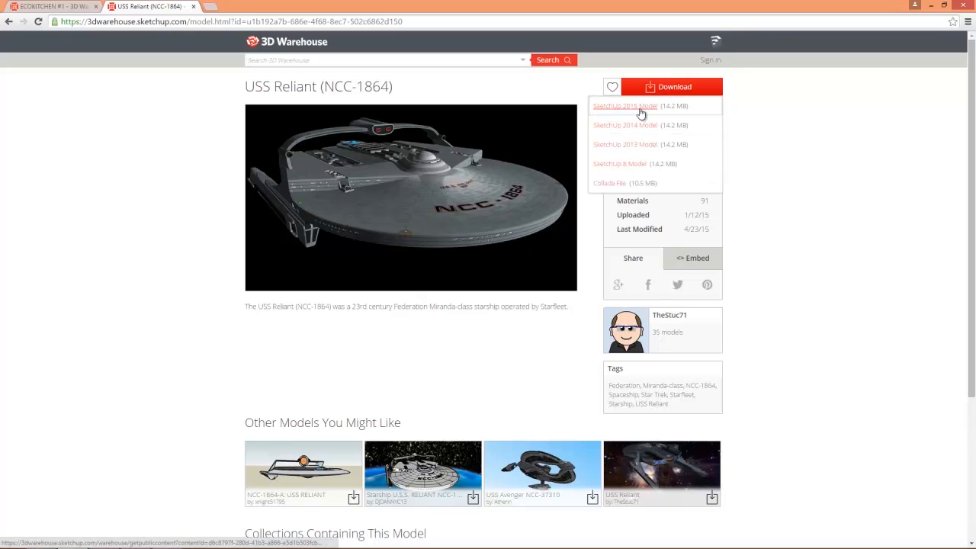
pyautogui.moveTo(664, 114)
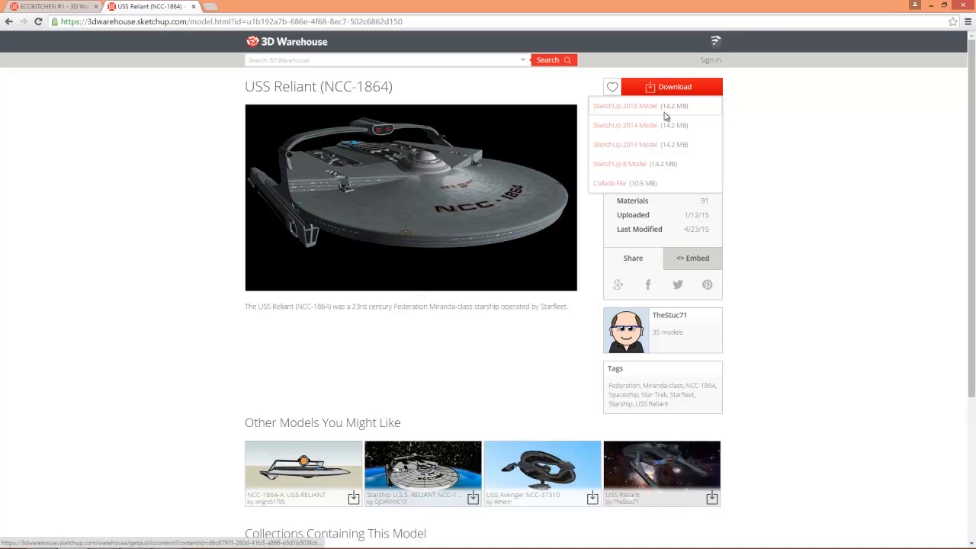
pyautogui.moveTo(762, 126)
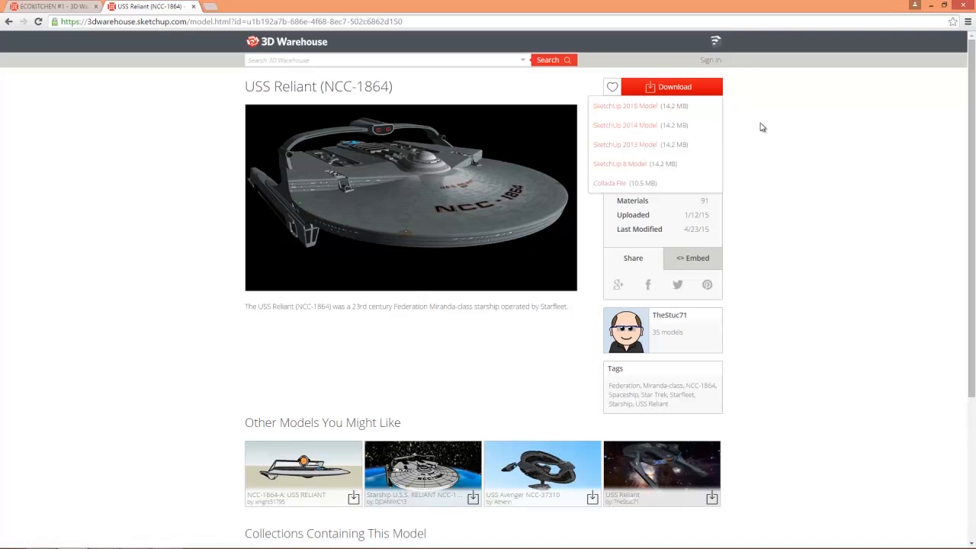